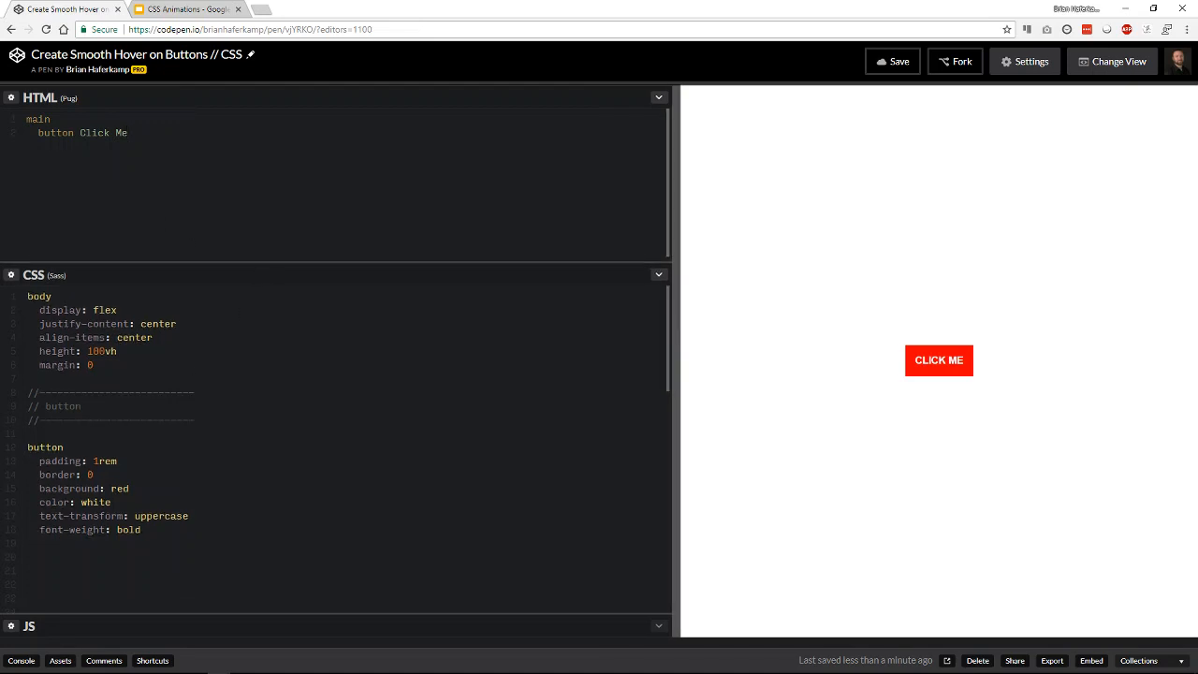
Step: Highlight the body's flex centering lines and drag the divider to widen the code editors
drag(39, 310, 187, 337)
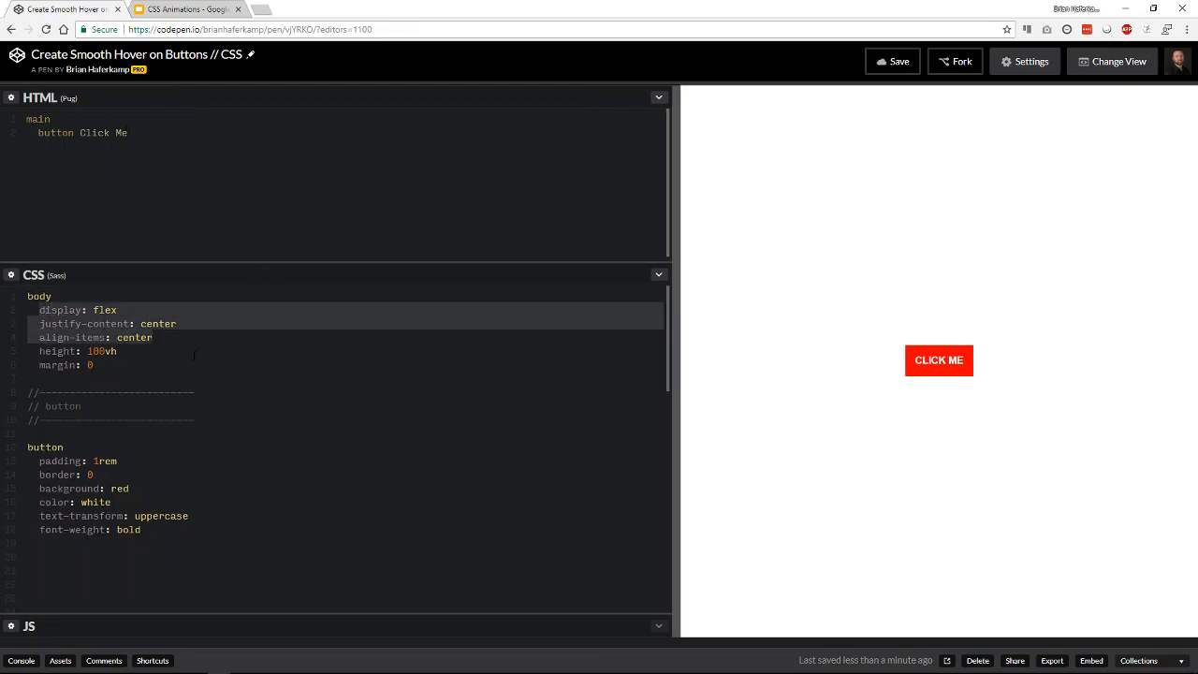
mouse_move(977, 381)
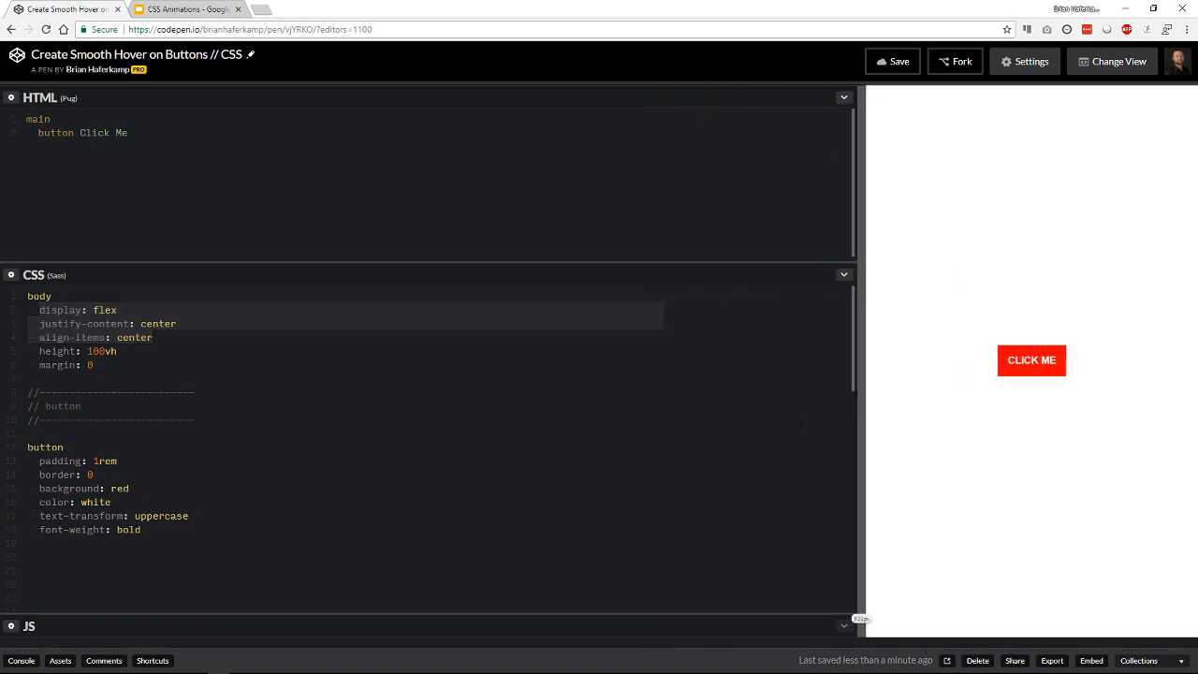
drag(855, 374, 772, 374)
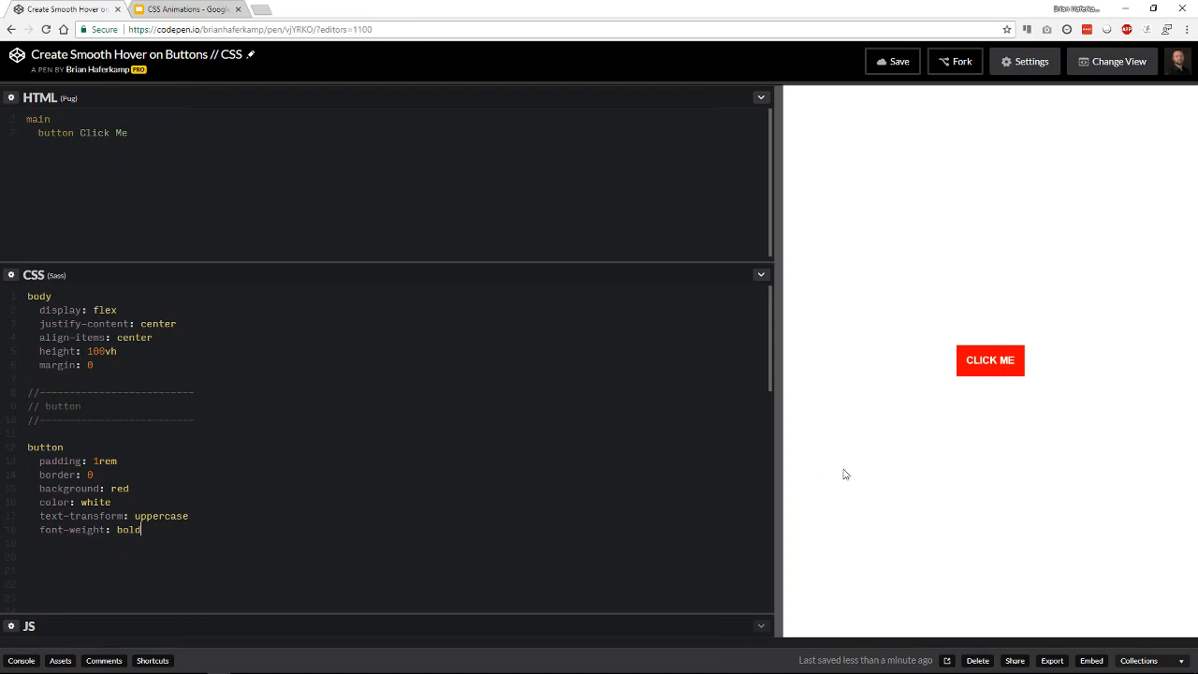
mouse_move(754, 467)
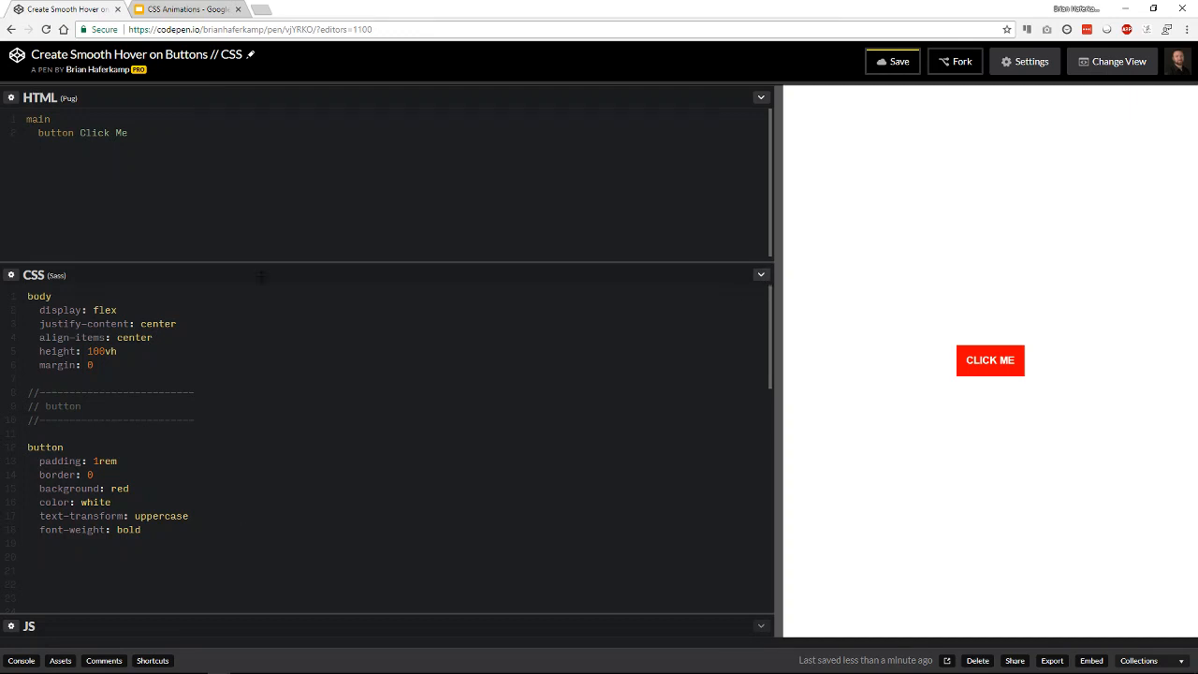
click(760, 274)
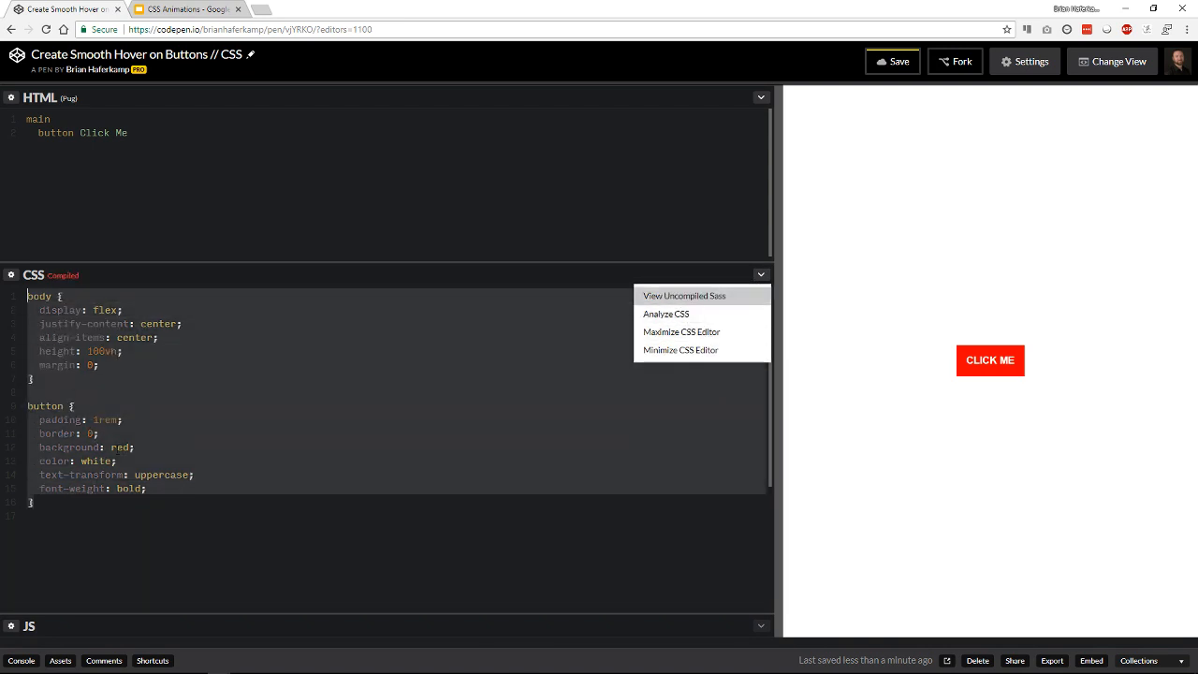
mouse_move(691, 302)
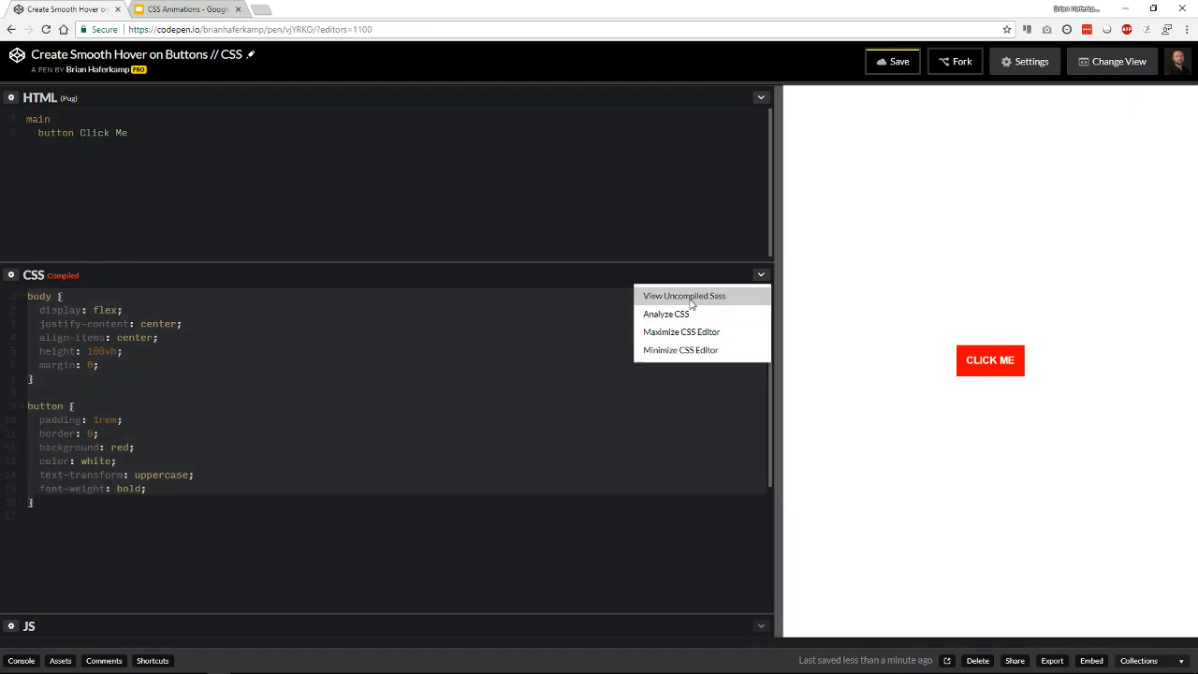
click(683, 295)
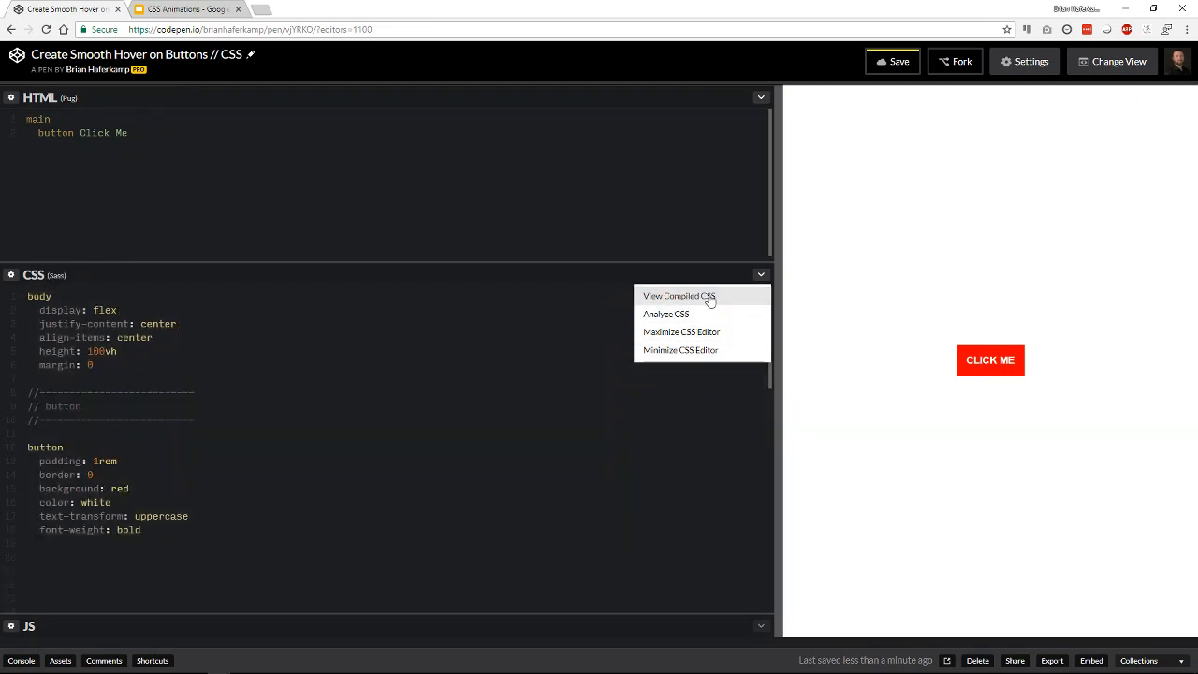
click(678, 296)
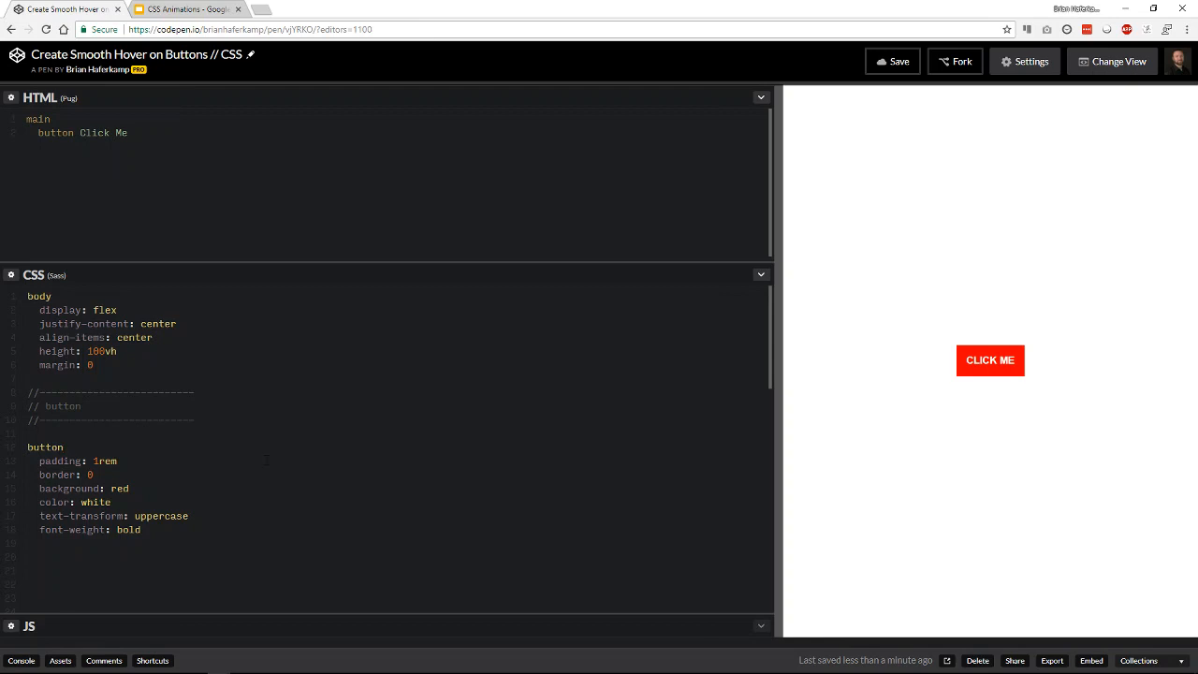
Step: Nest an &:hover rule with background: blue inside the button styles
text(:hover)
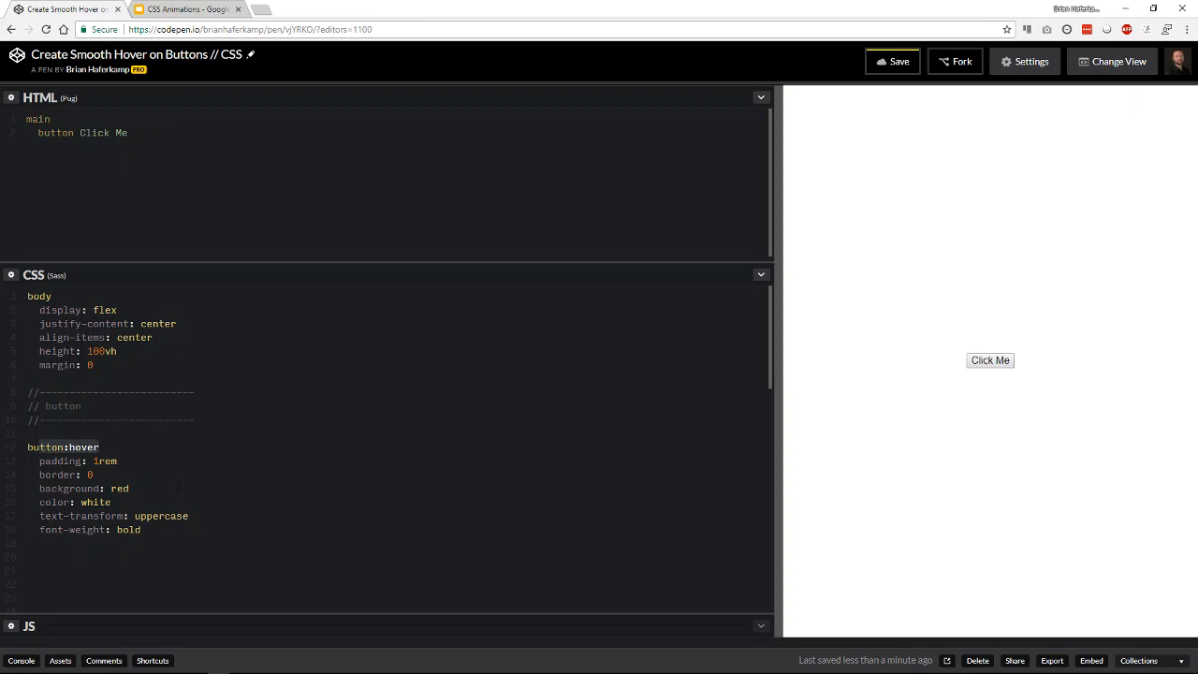
click(100, 447)
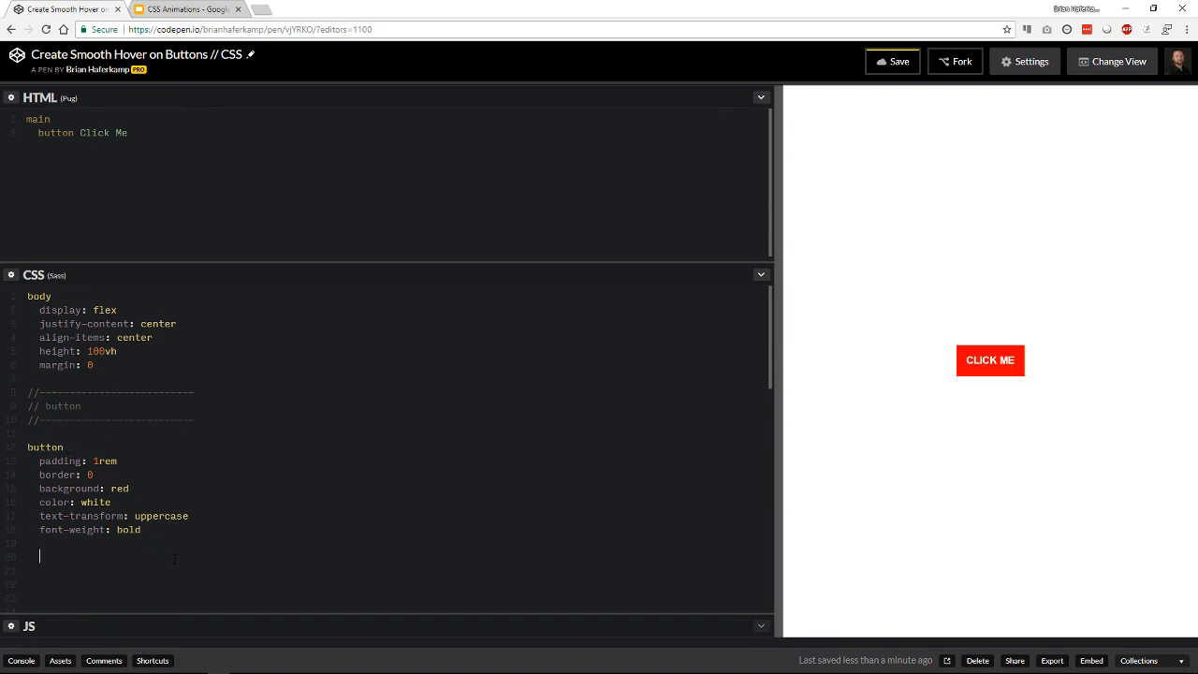
text(&)
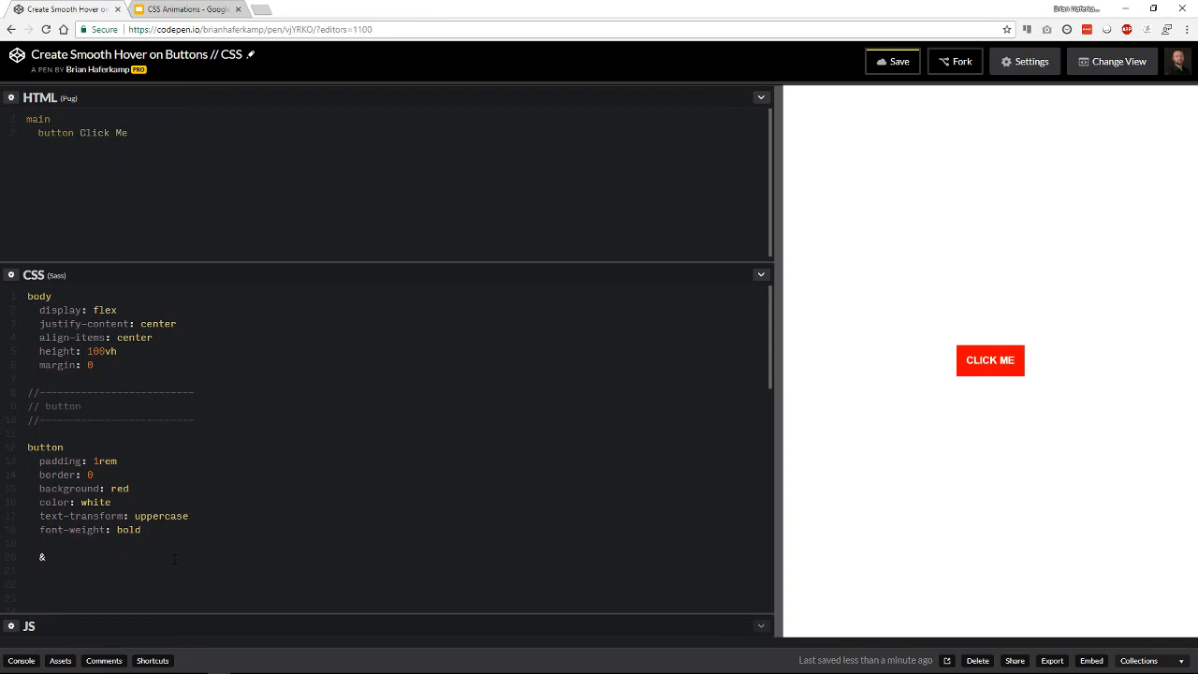
click(45, 557)
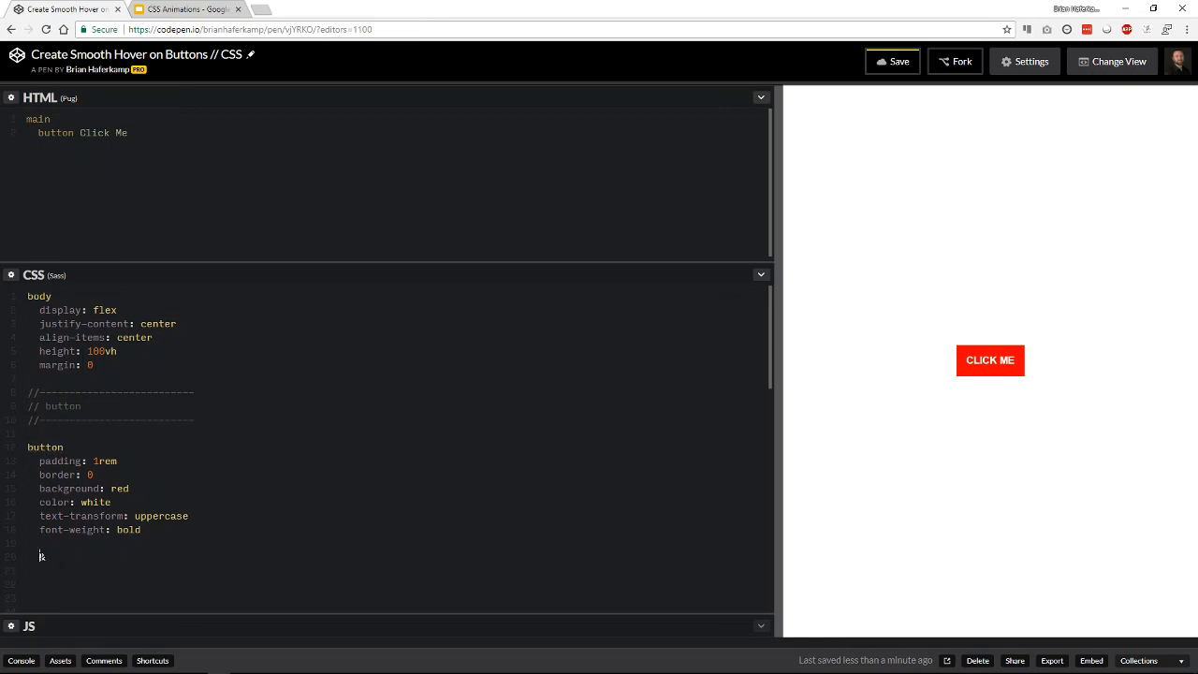
text(&)
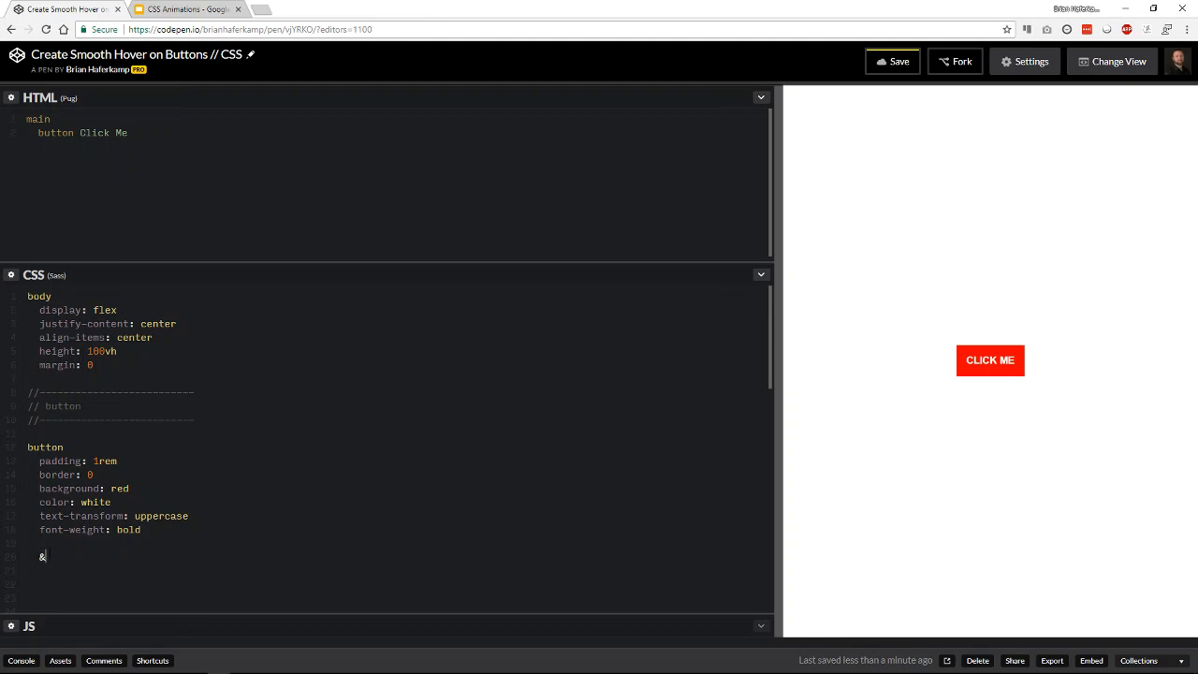
text(:hover)
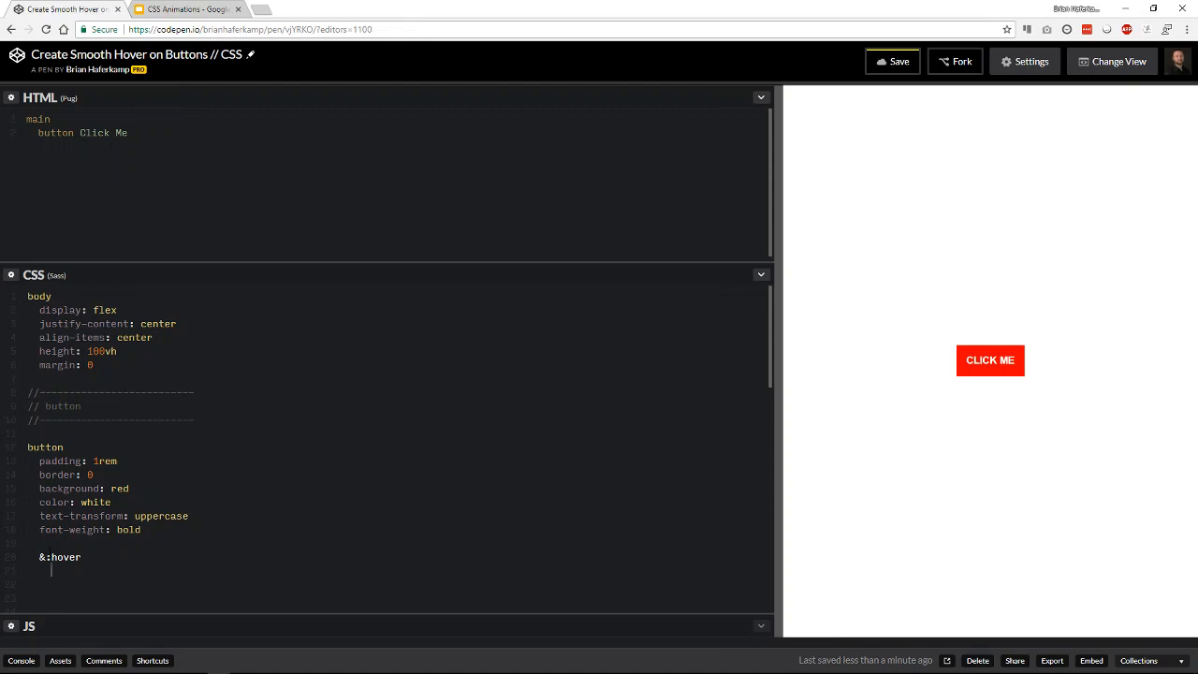
text(background: blue)
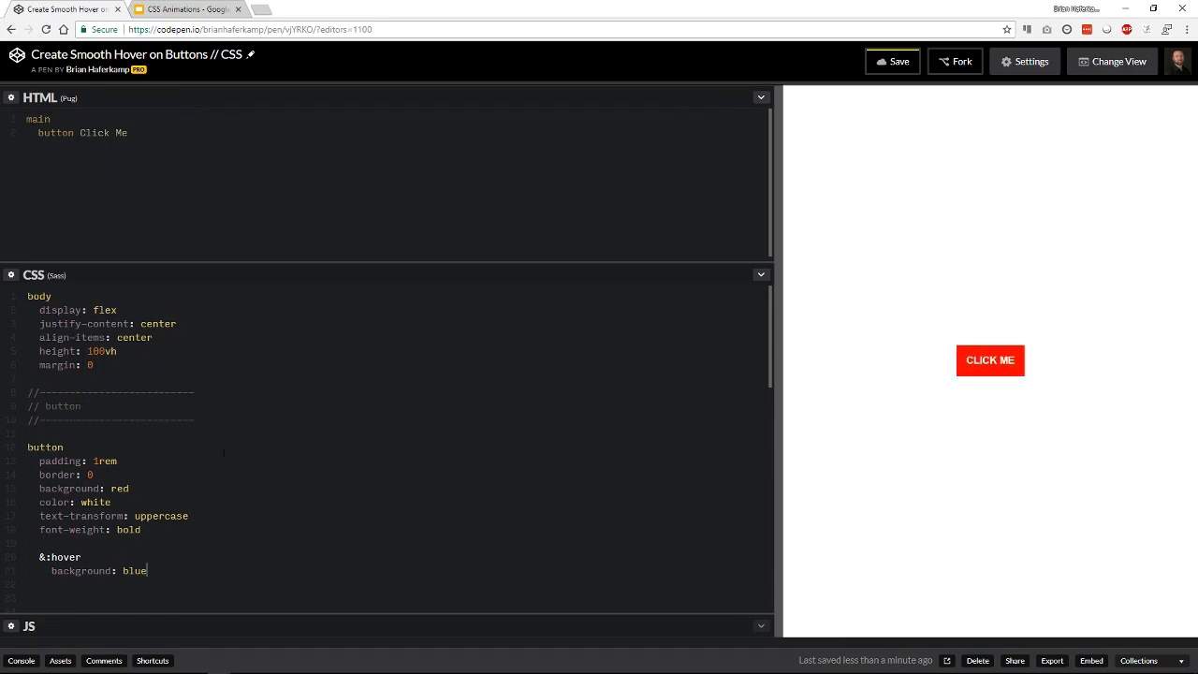
click(760, 274)
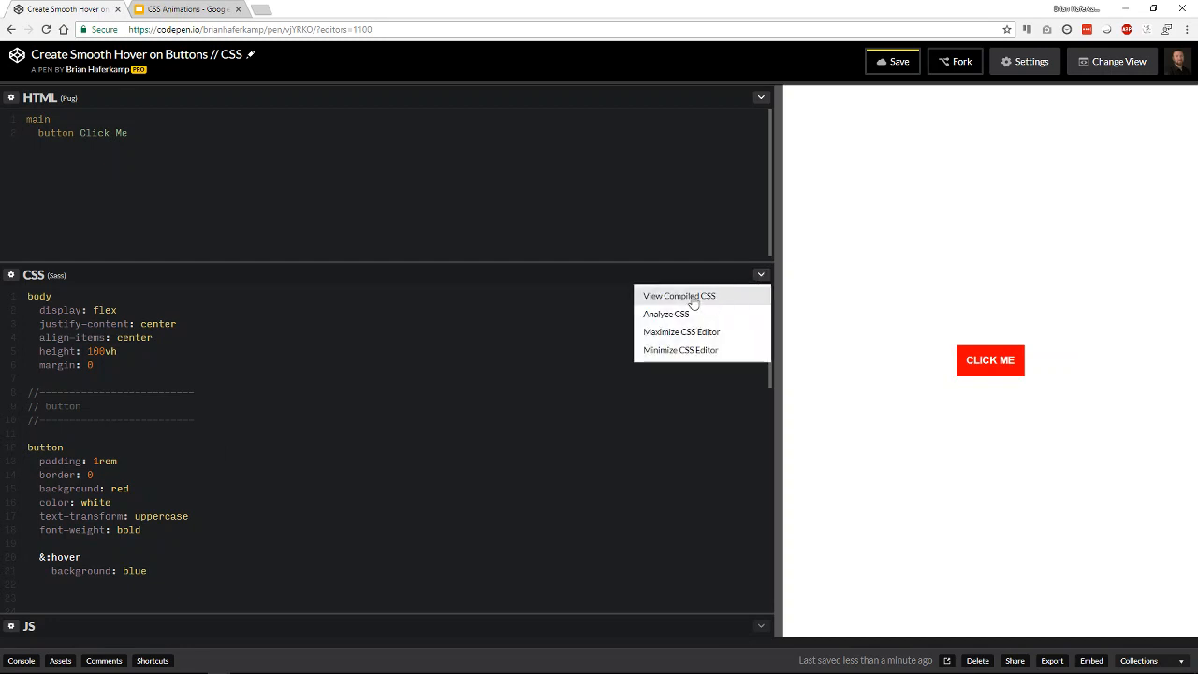
click(678, 296)
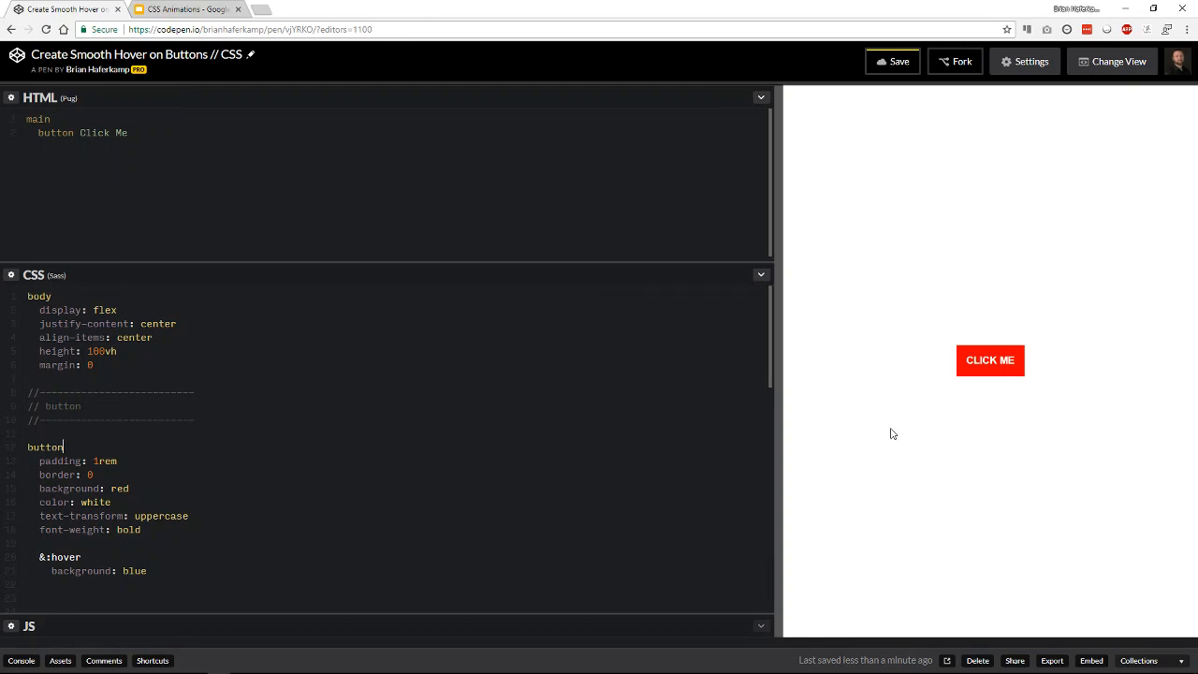
mouse_move(997, 395)
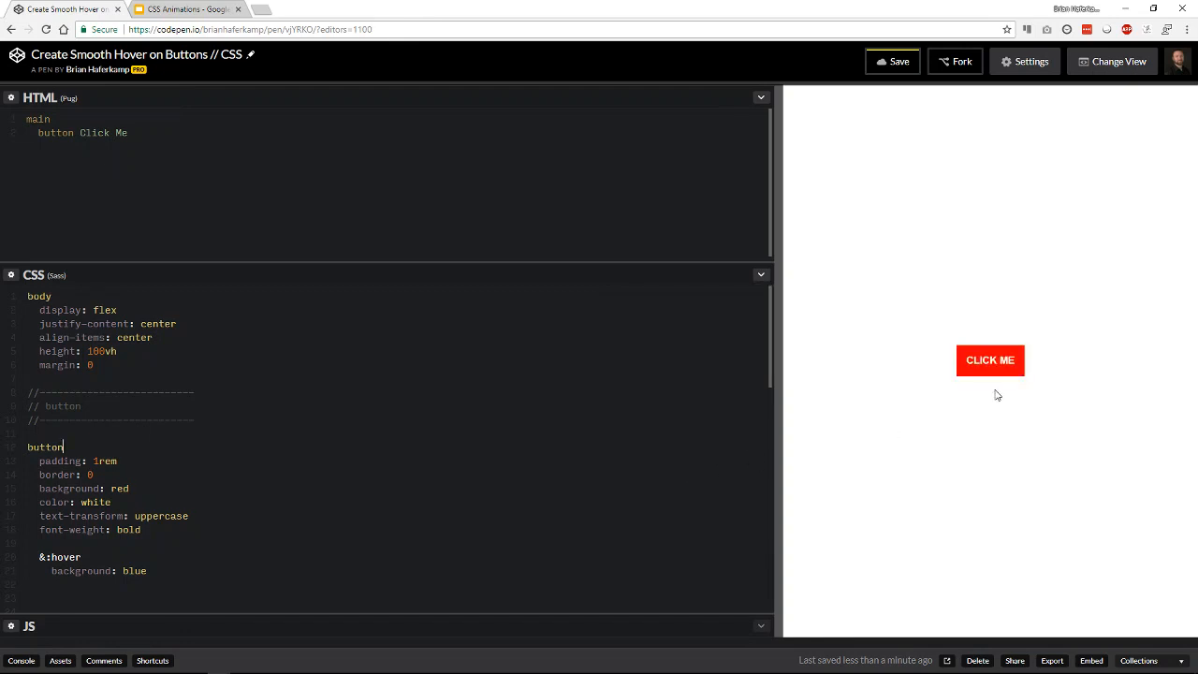
mouse_move(989, 360)
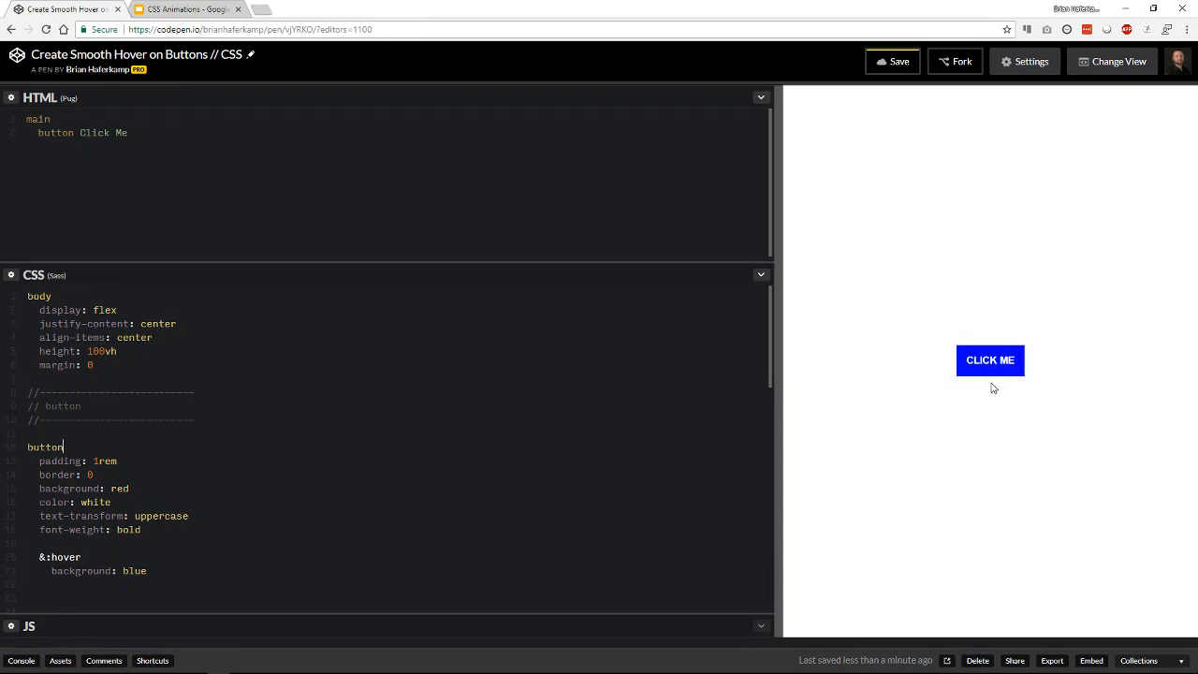
mouse_move(950, 425)
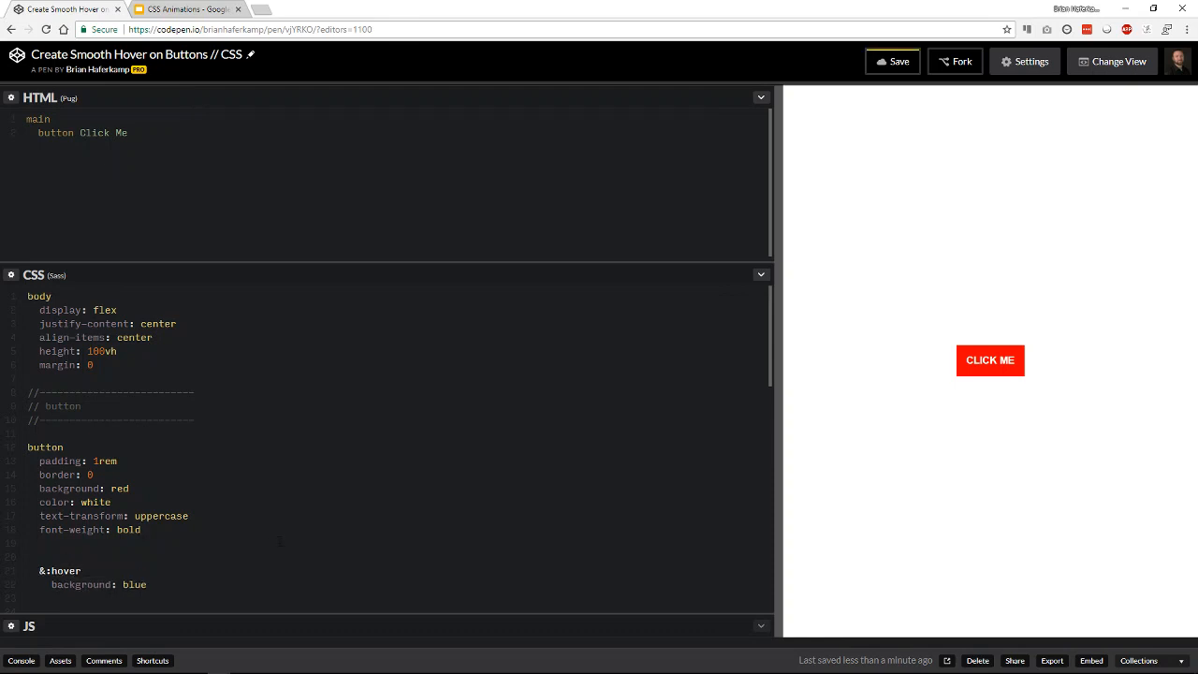
Step: Add a 'transition: property duration timing-function' line under font-weight, removing the delay placeholder
text(transition:)
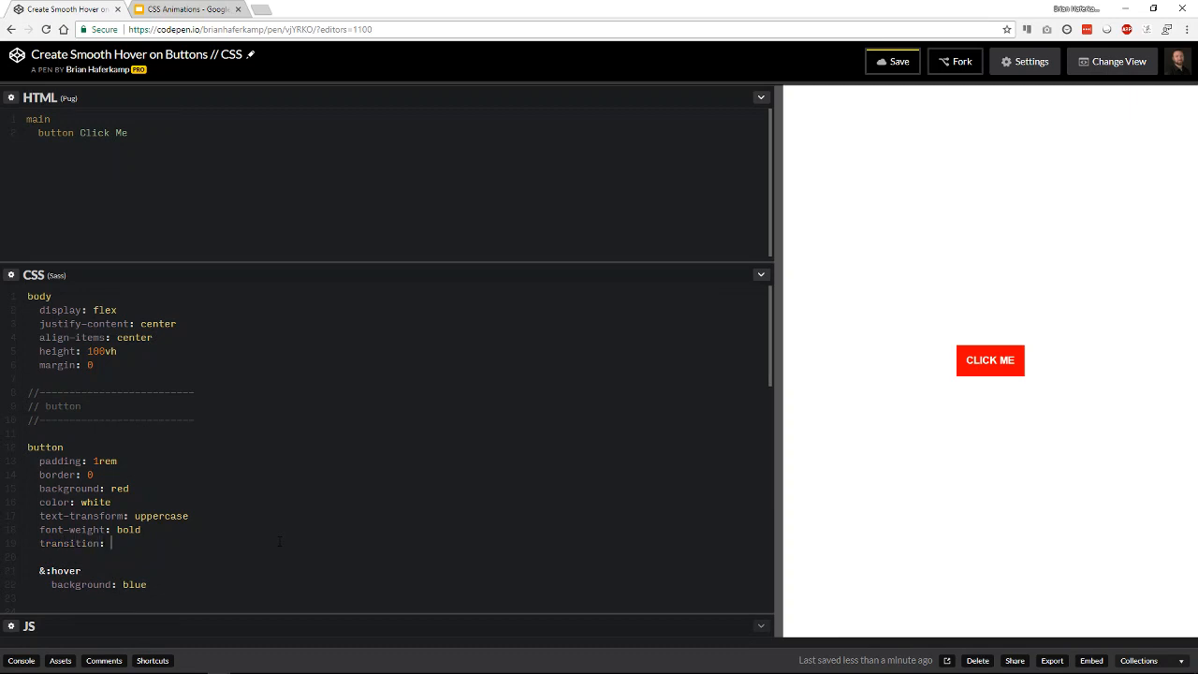
text(pr)
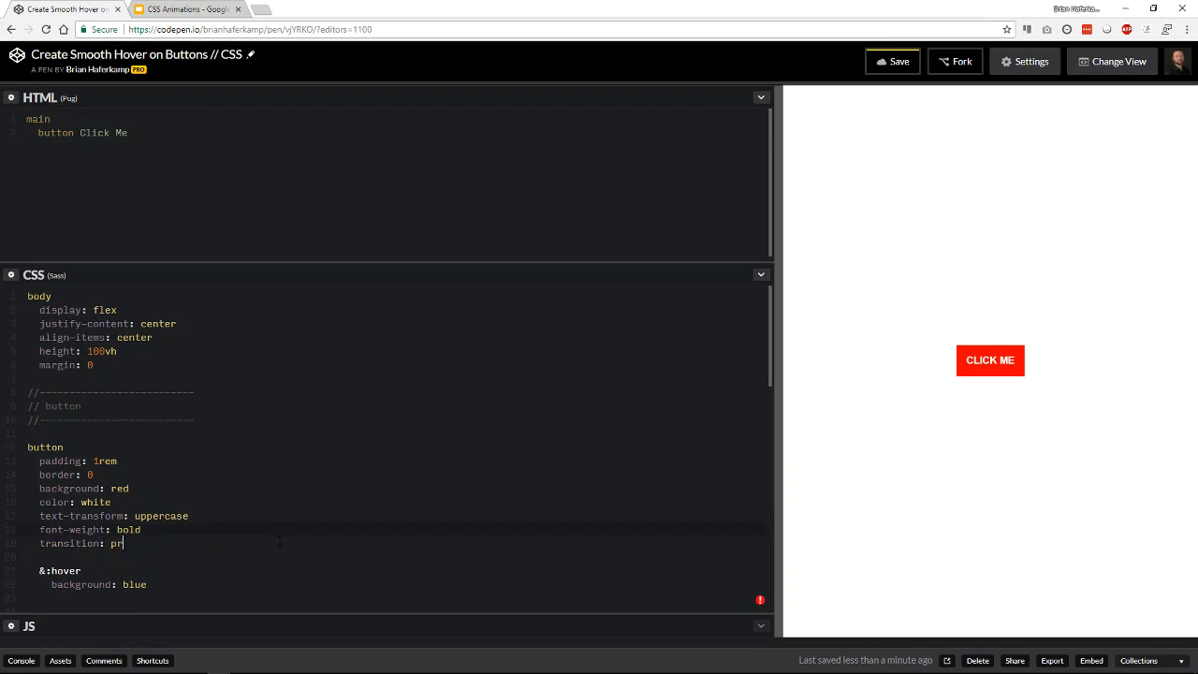
text(operty)
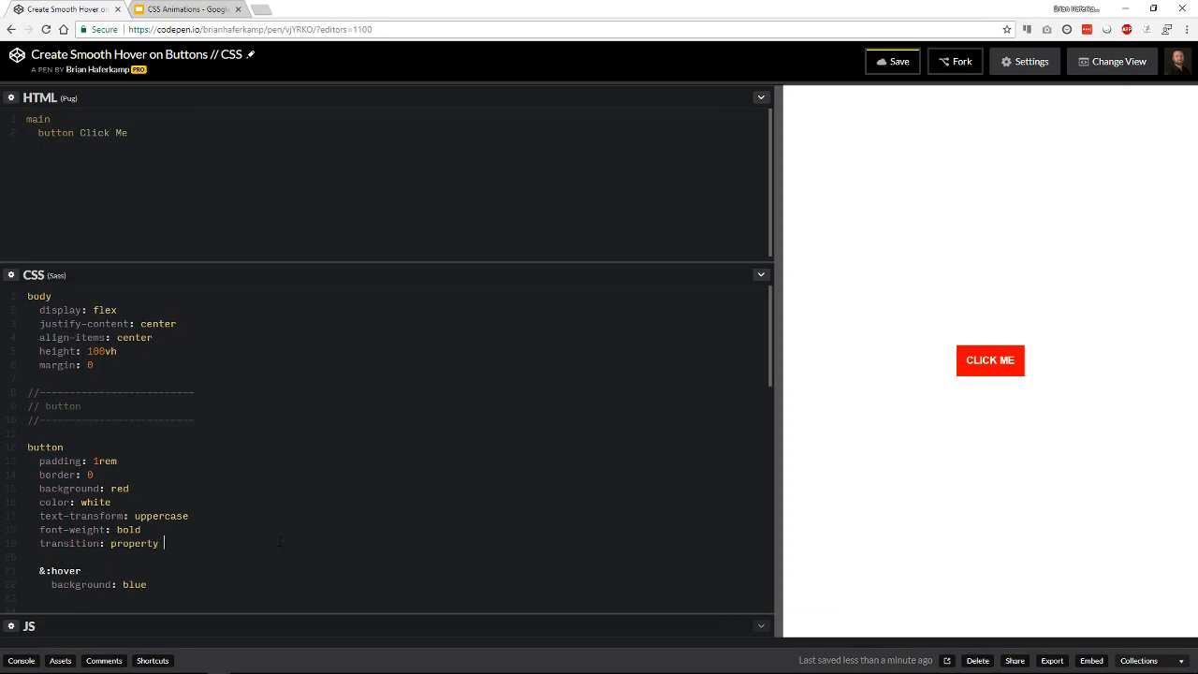
text(duration)
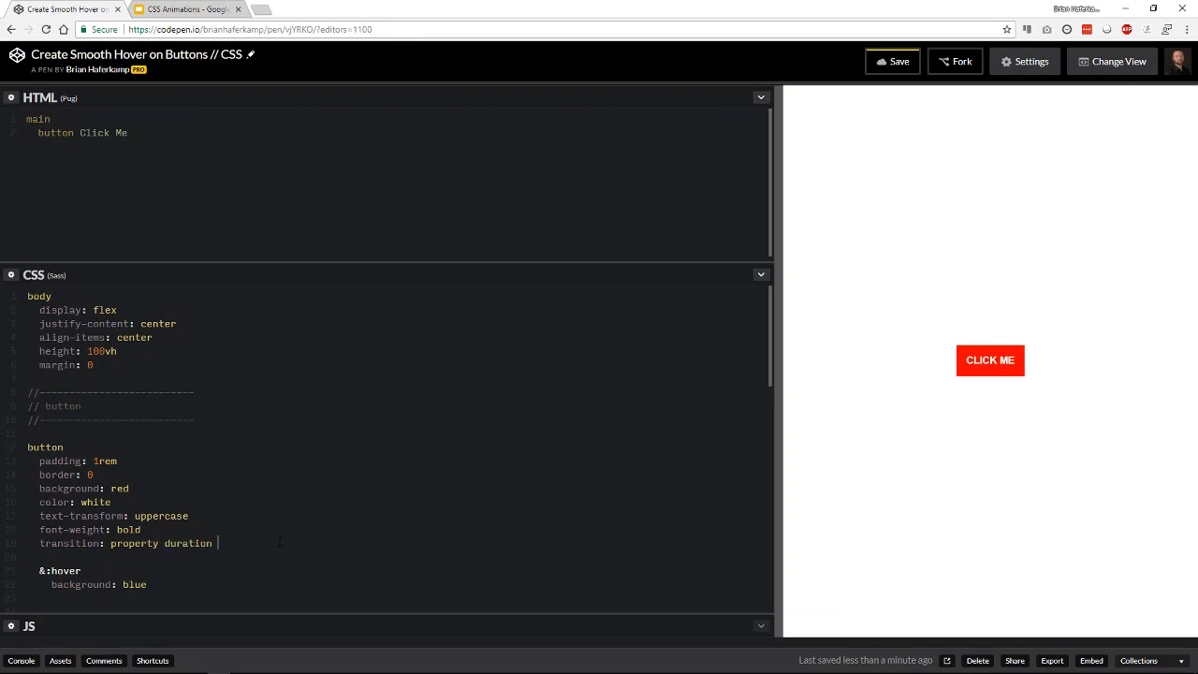
text(timing-funct)
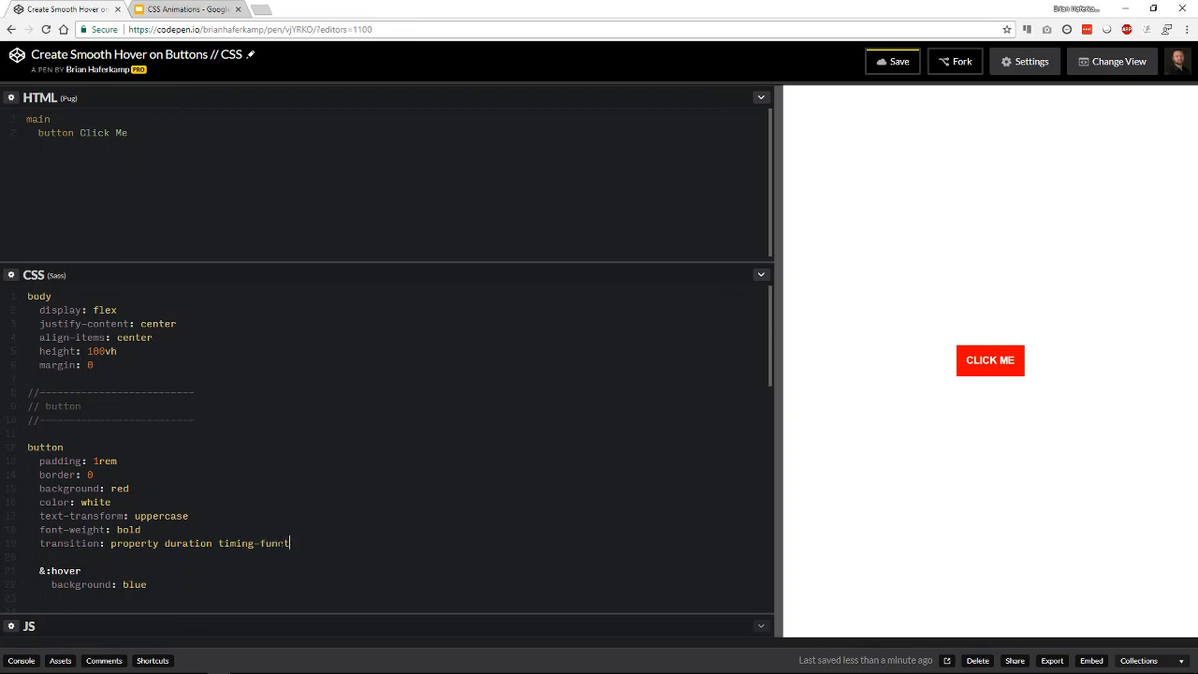
text(delay)
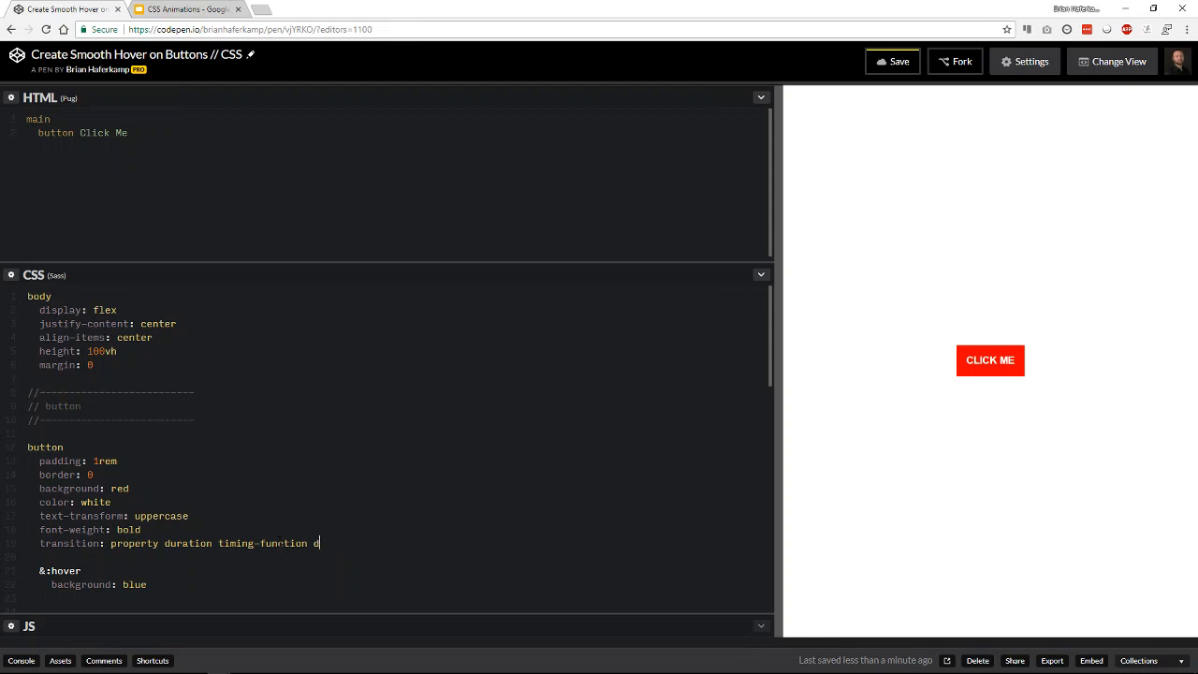
key(Backspace)
text(background)
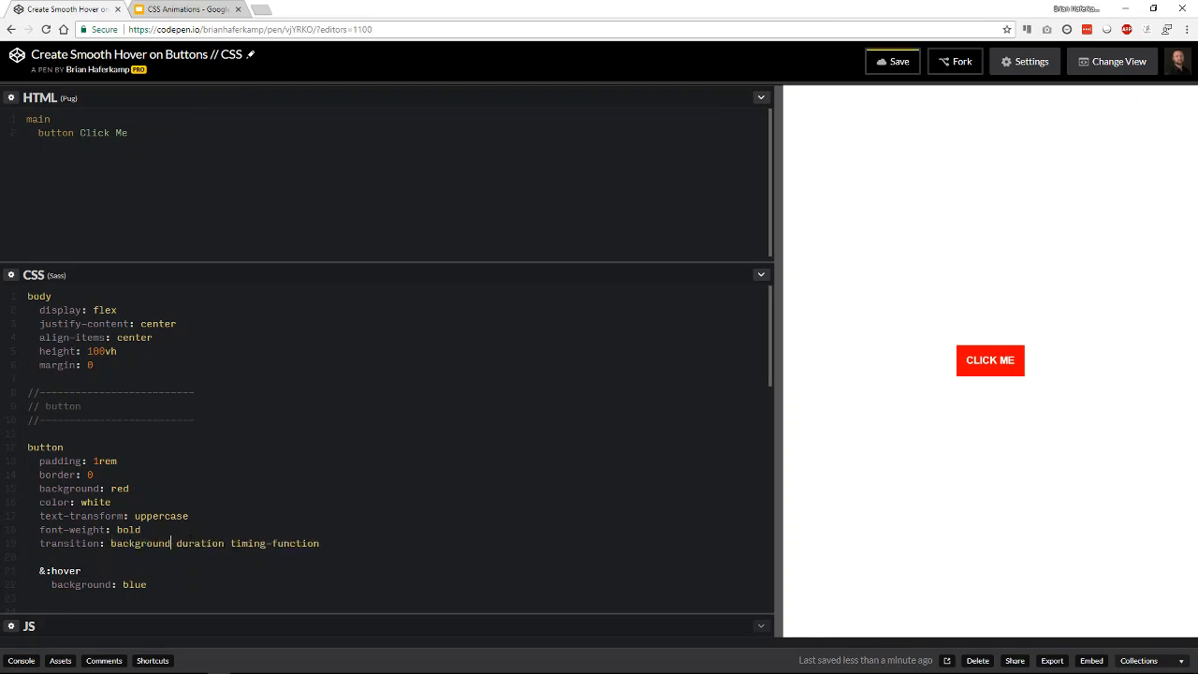
double_click(199, 542)
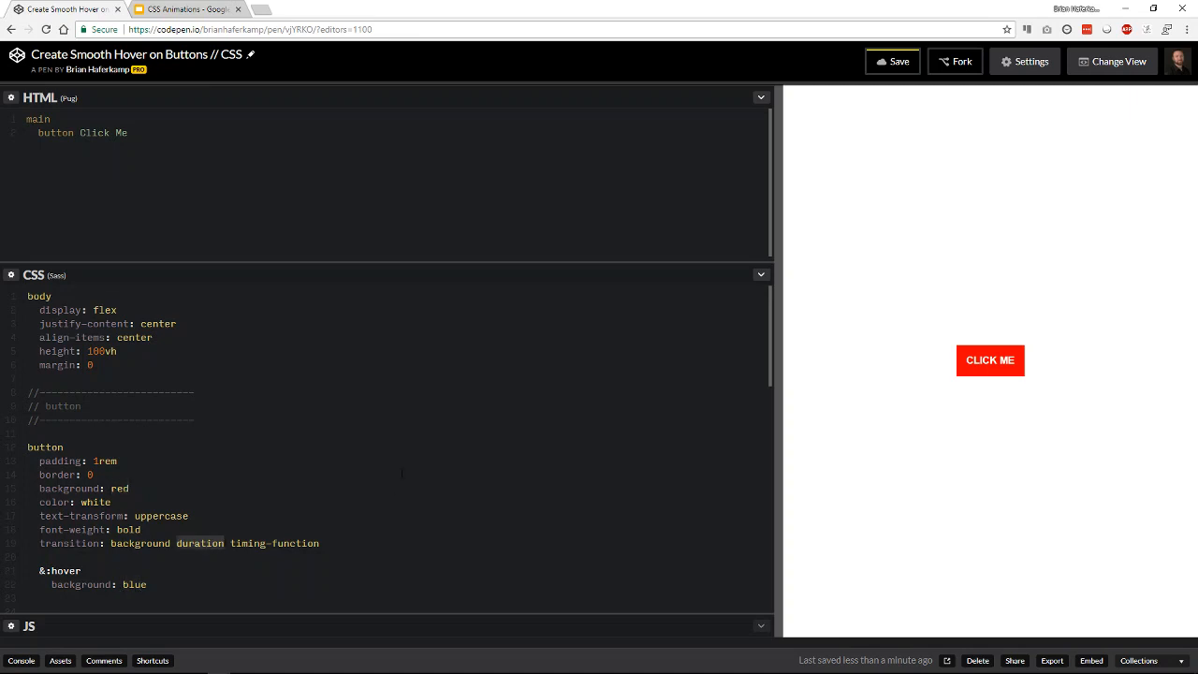
text(500ms)
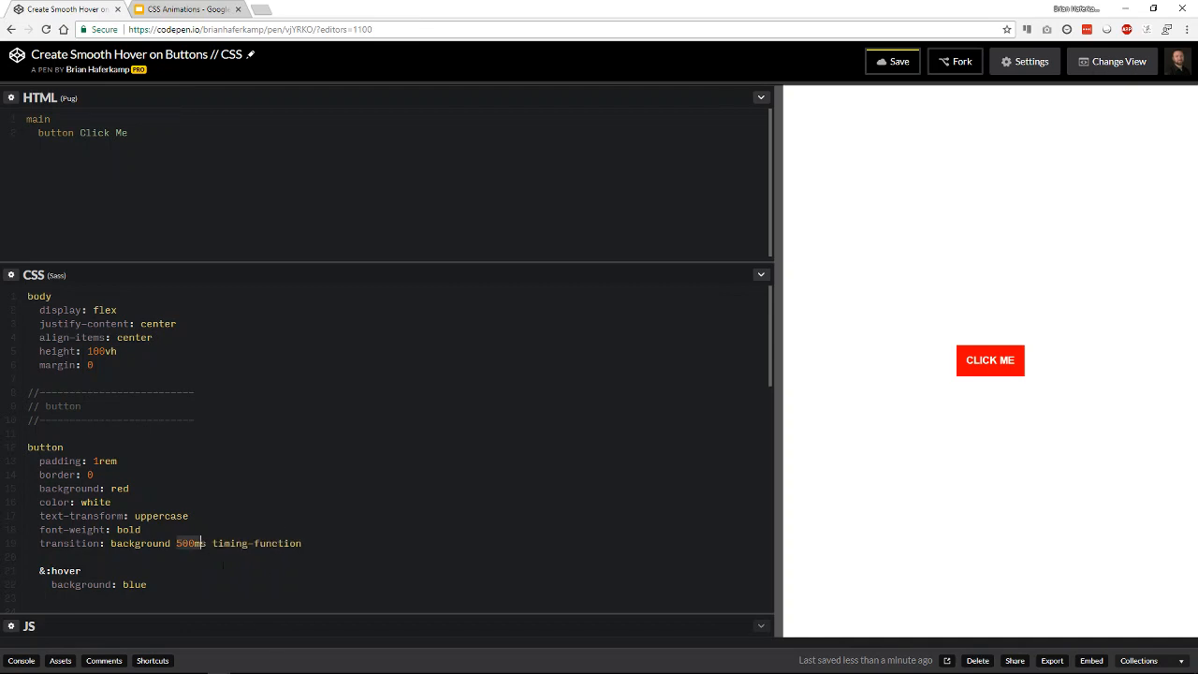
text(1500ms)
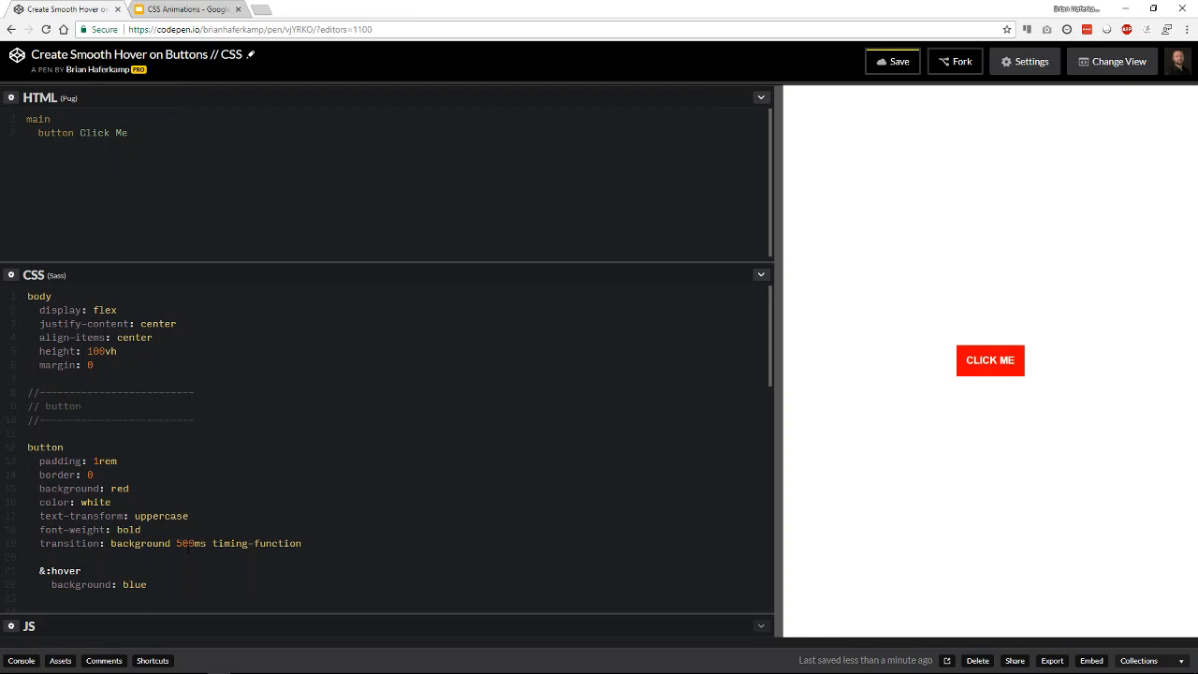
mouse_move(998, 503)
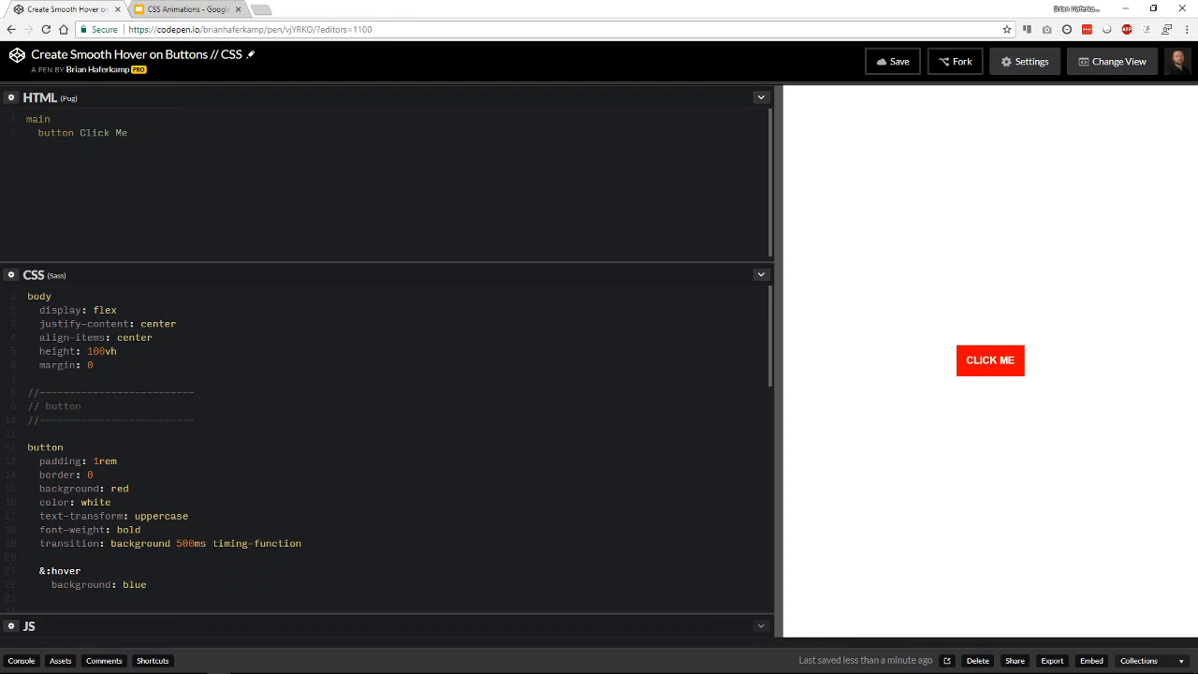
Step: Replace the timing-function placeholder with ease and delete the leftover ease-in-out text
click(179, 543)
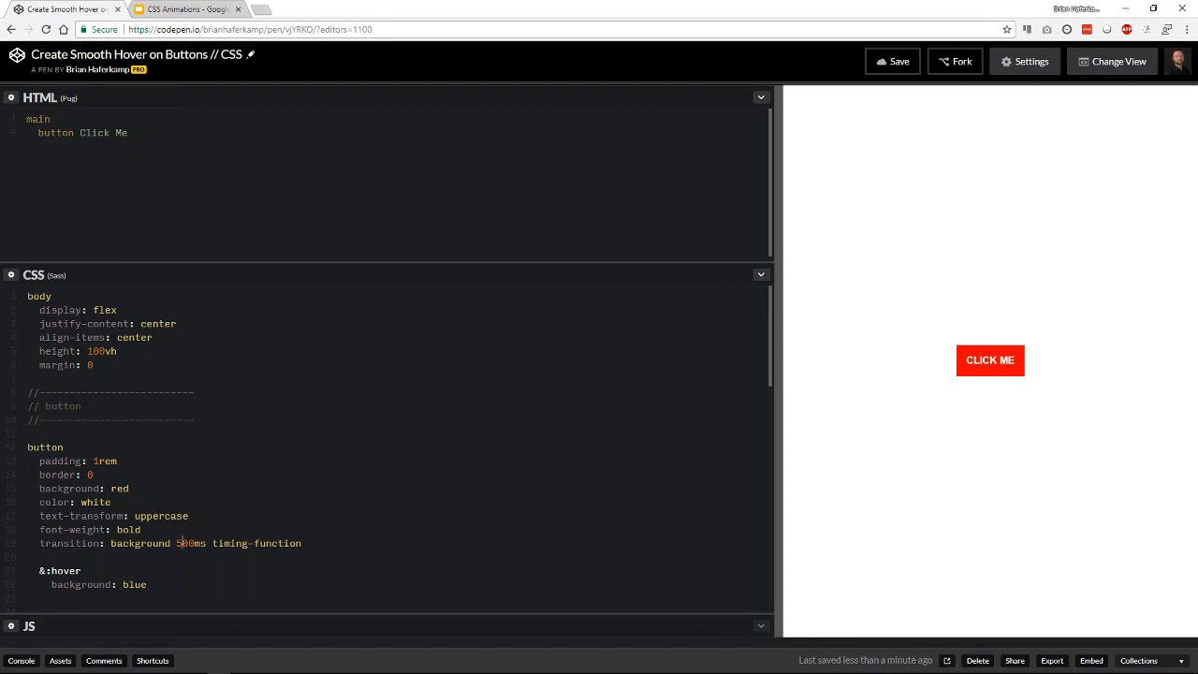
double_click(257, 543)
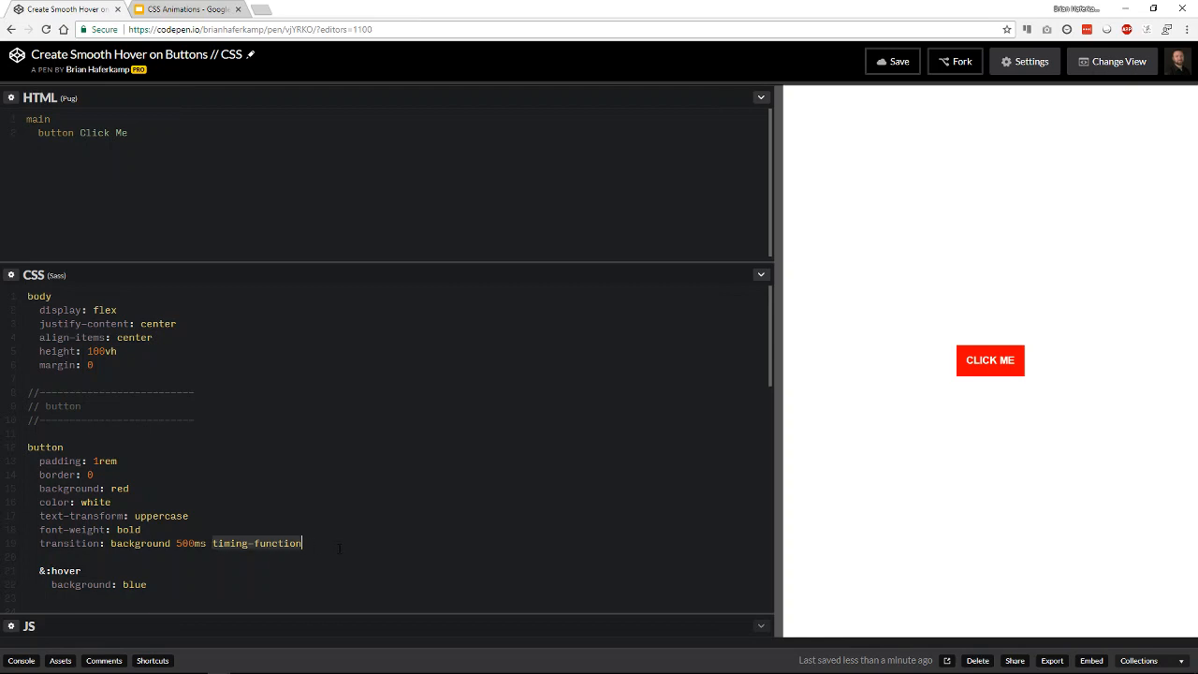
text(ease)
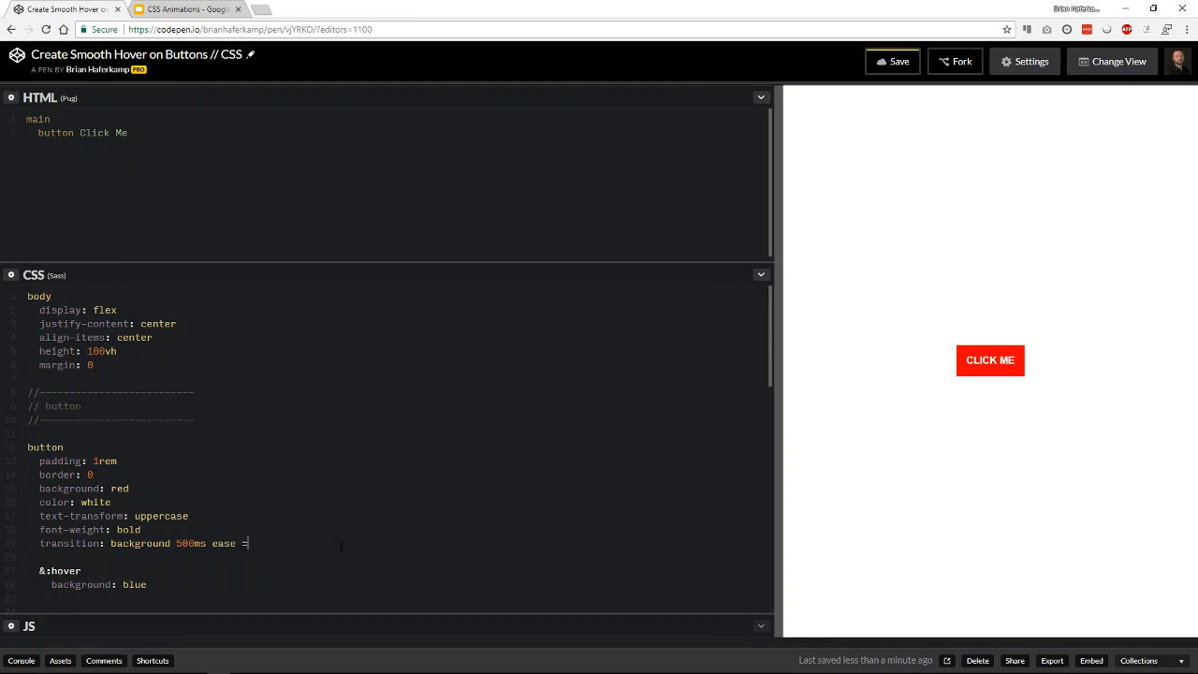
text(= ease-i)
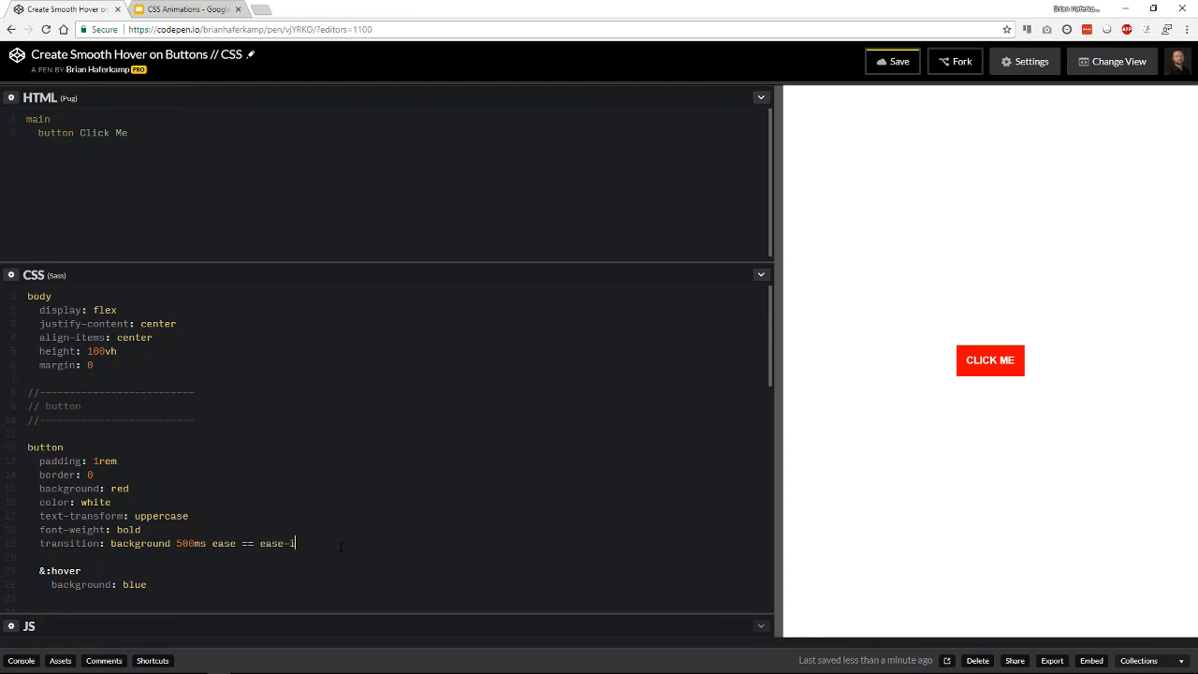
text(n-out)
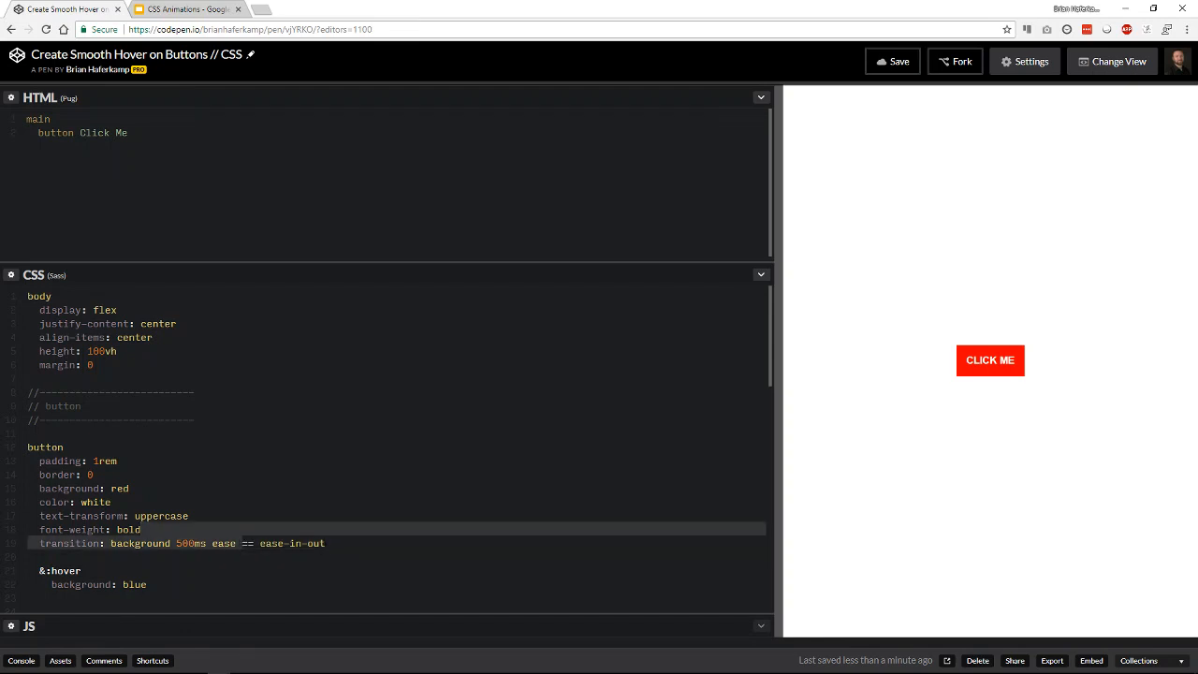
click(238, 543)
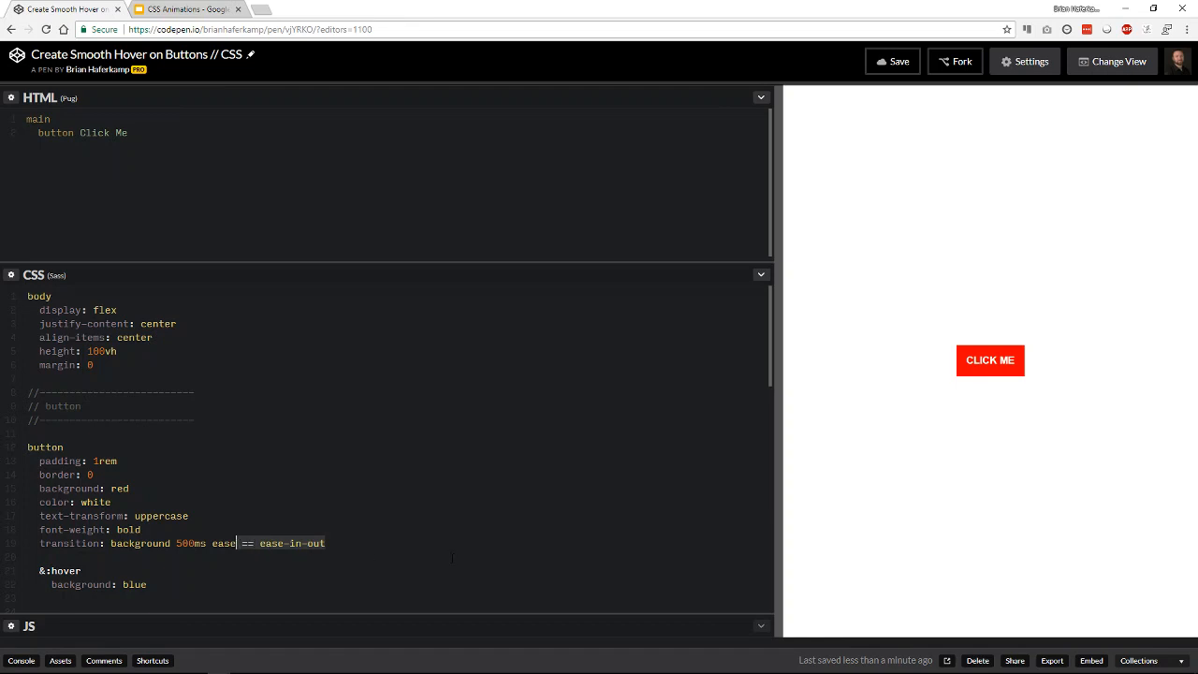
key(BackSpace)
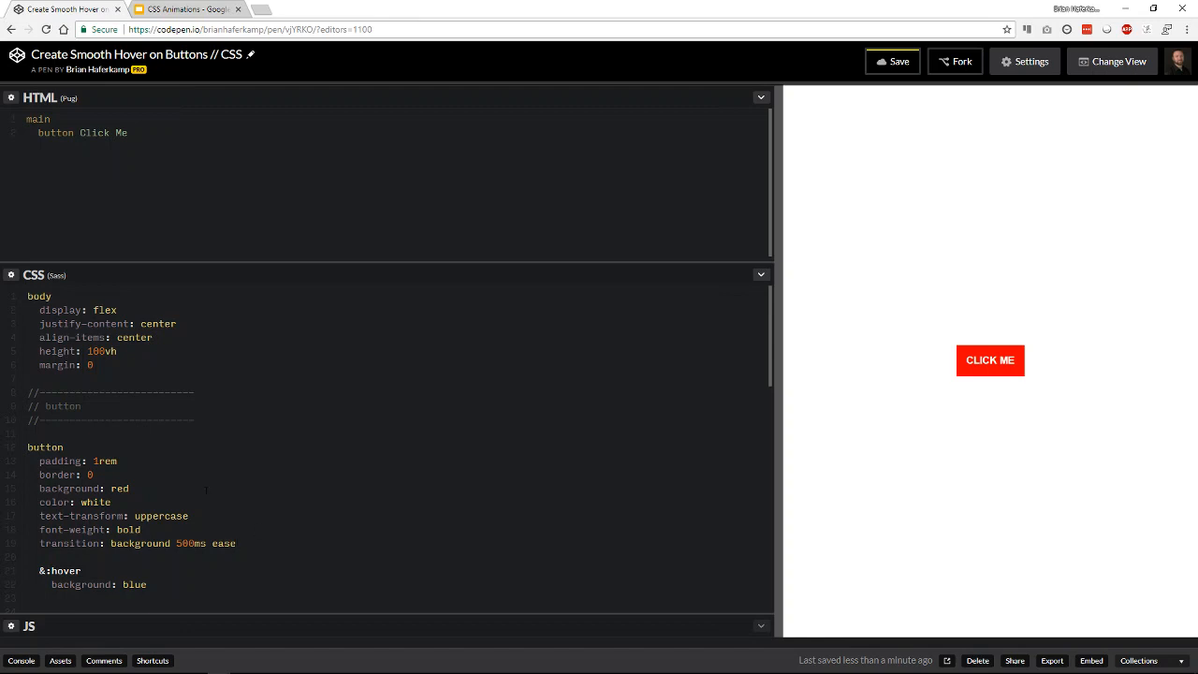
scroll(down, 3)
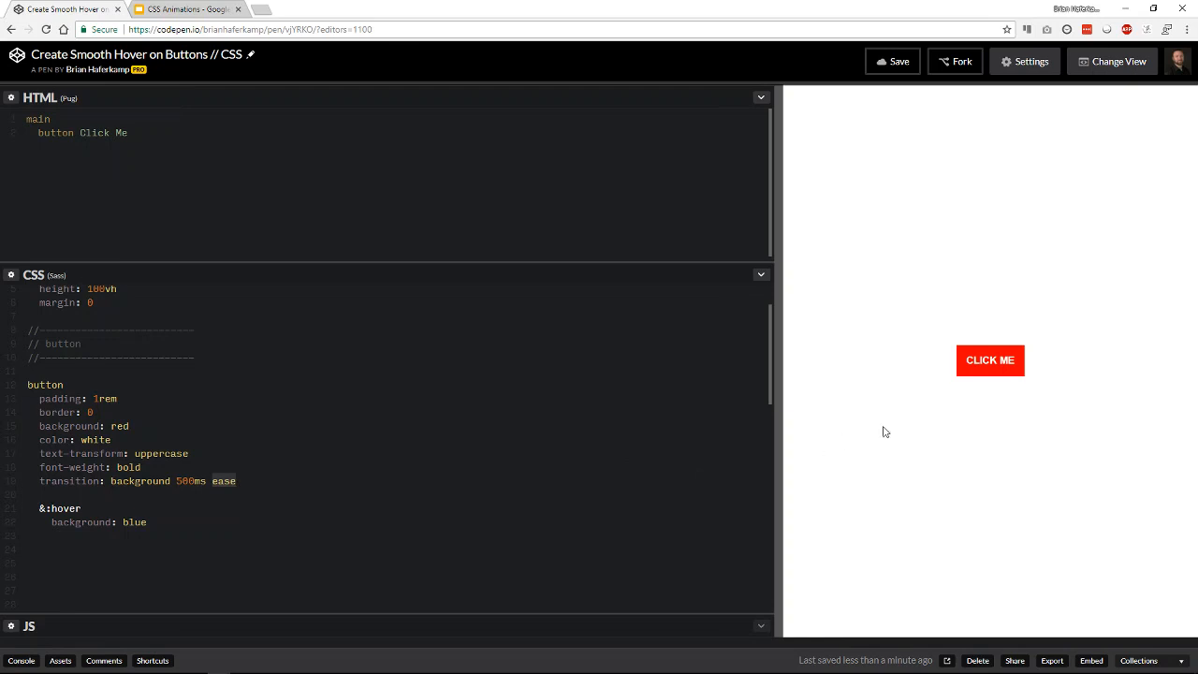
mouse_move(990, 370)
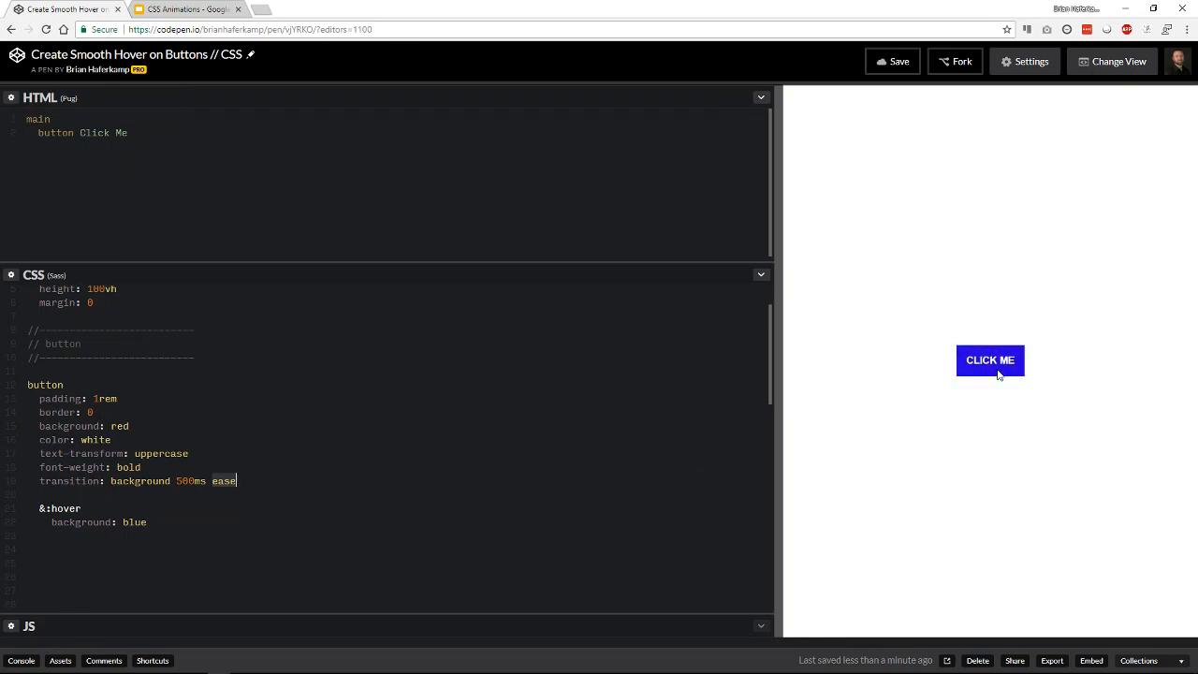
mouse_move(982, 402)
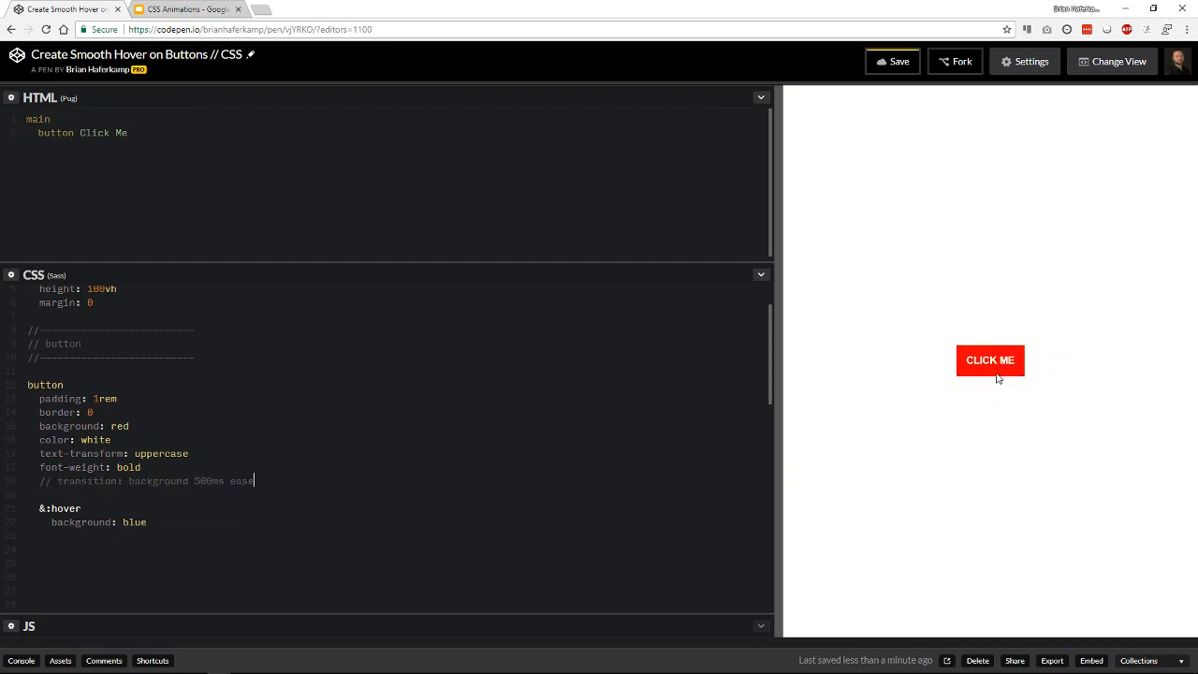
mouse_move(990, 365)
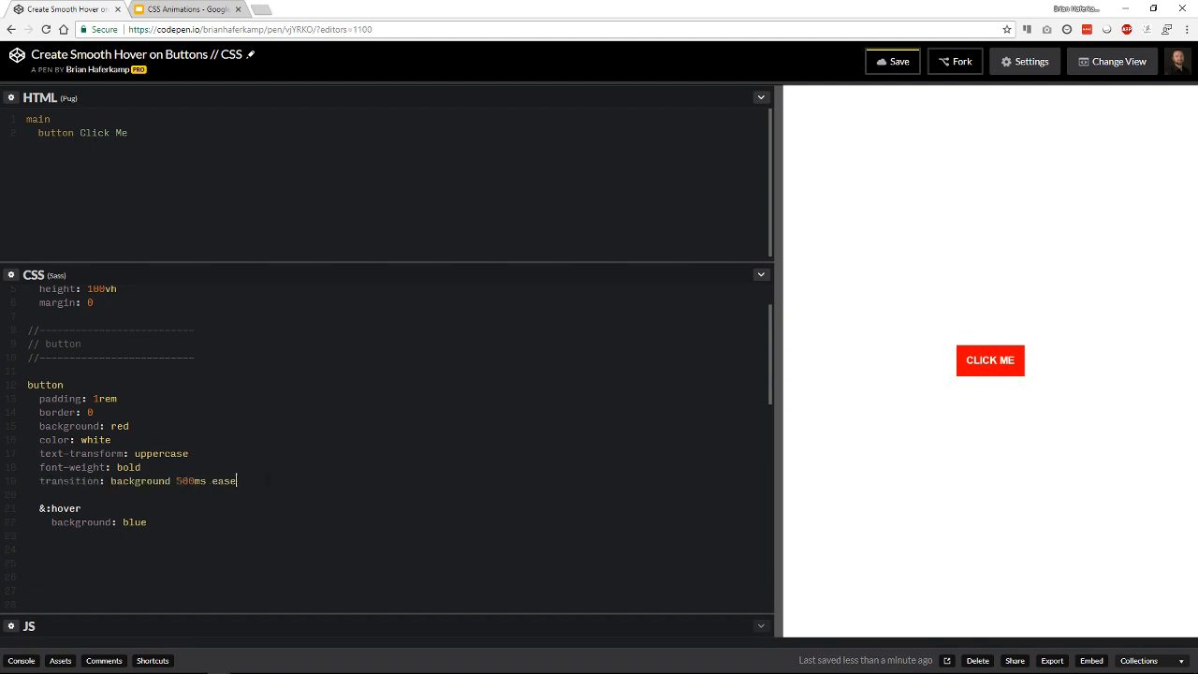
mouse_move(983, 394)
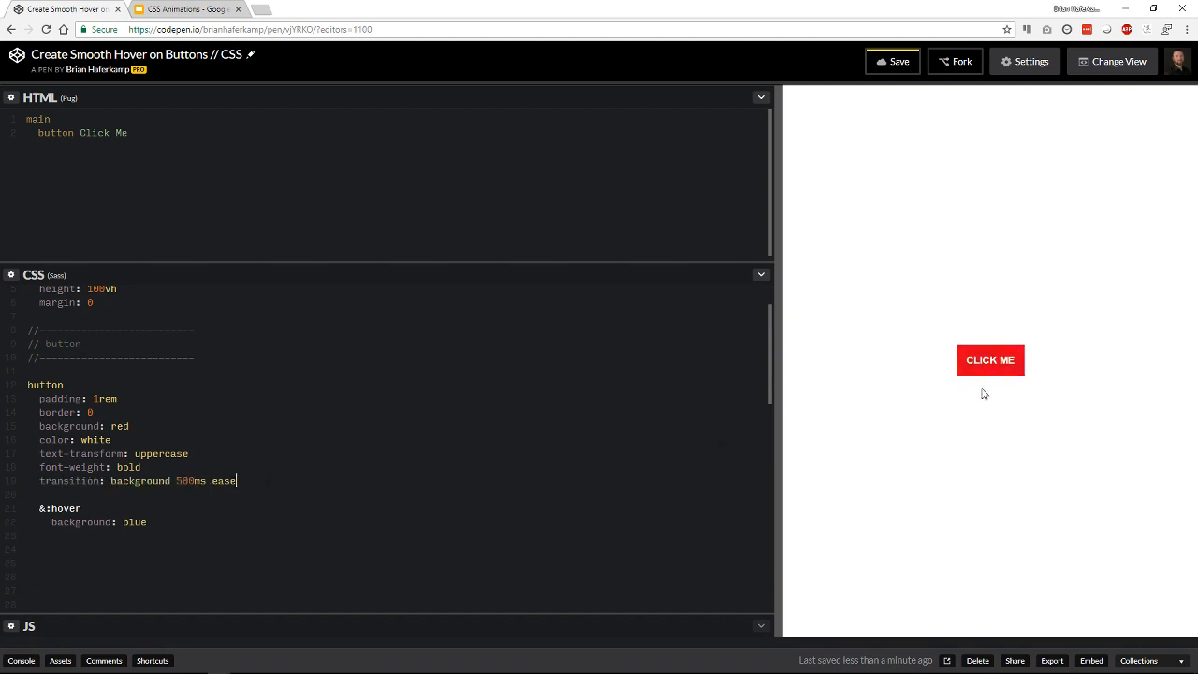
mouse_move(990, 370)
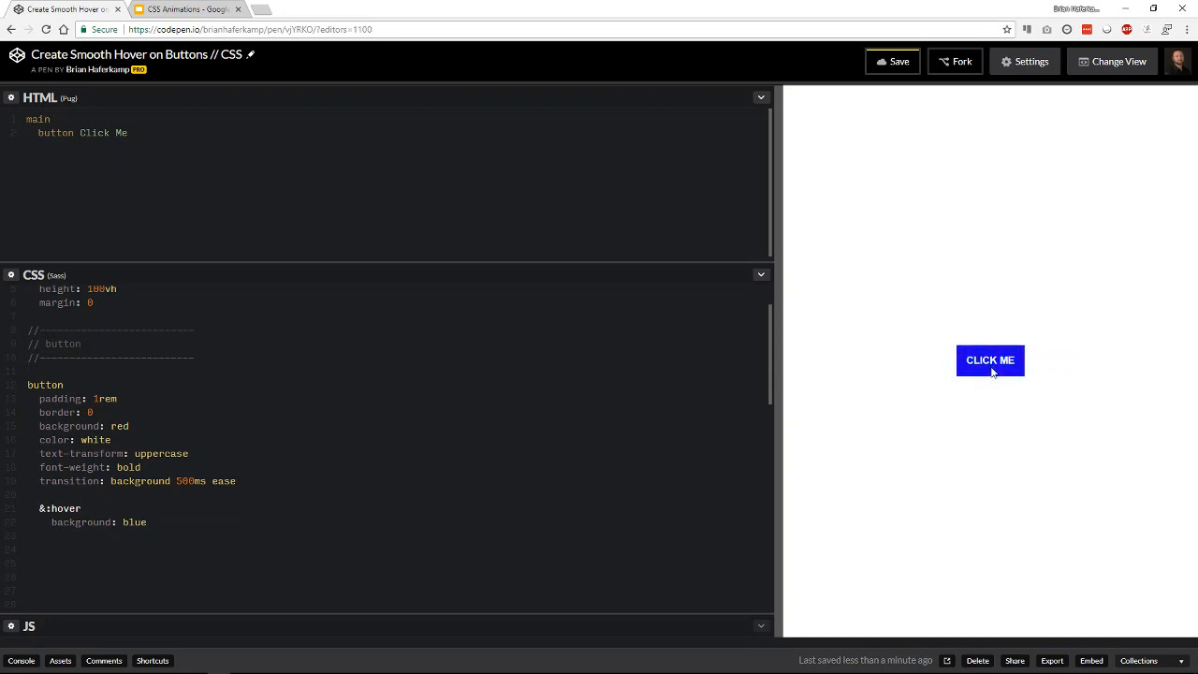
mouse_move(990, 379)
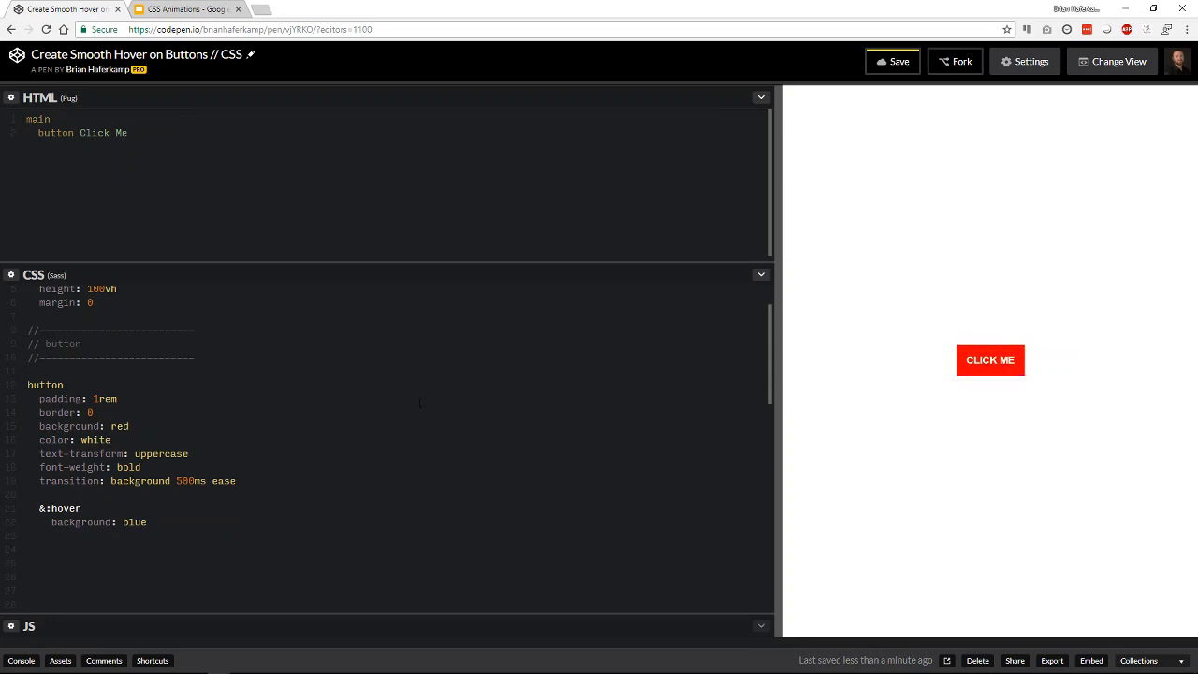
Step: Add a .link div with an a(href="#") reading 'Don't forget about me!' below the button
click(128, 132)
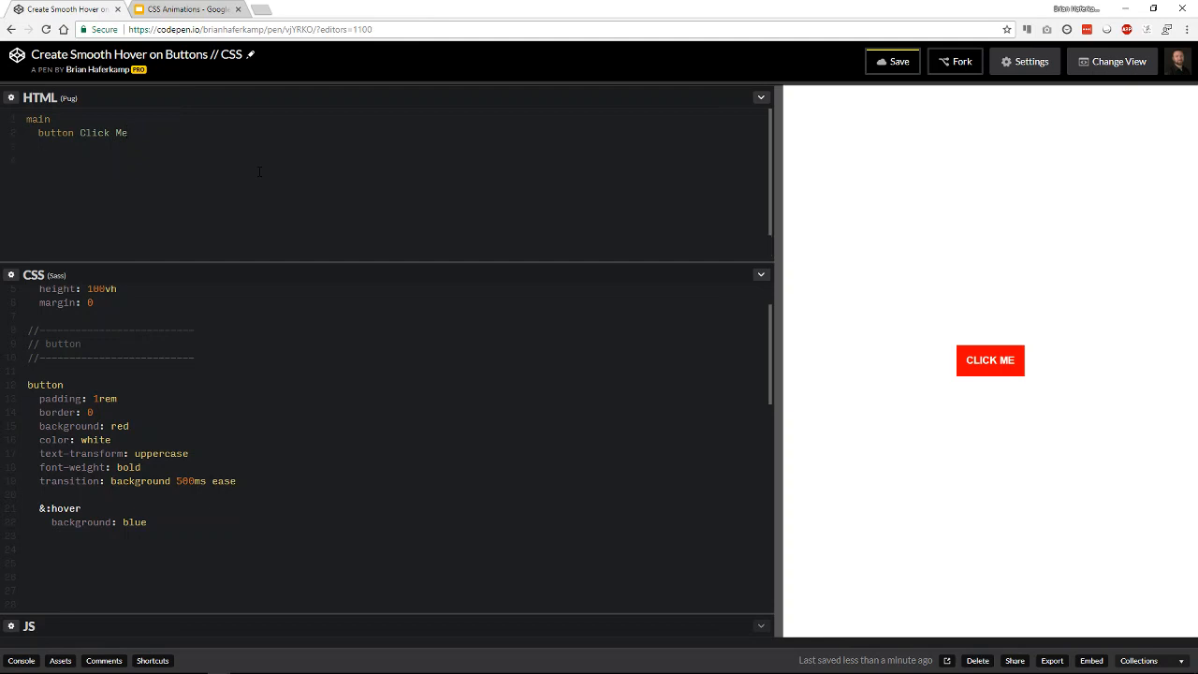
text(.link)
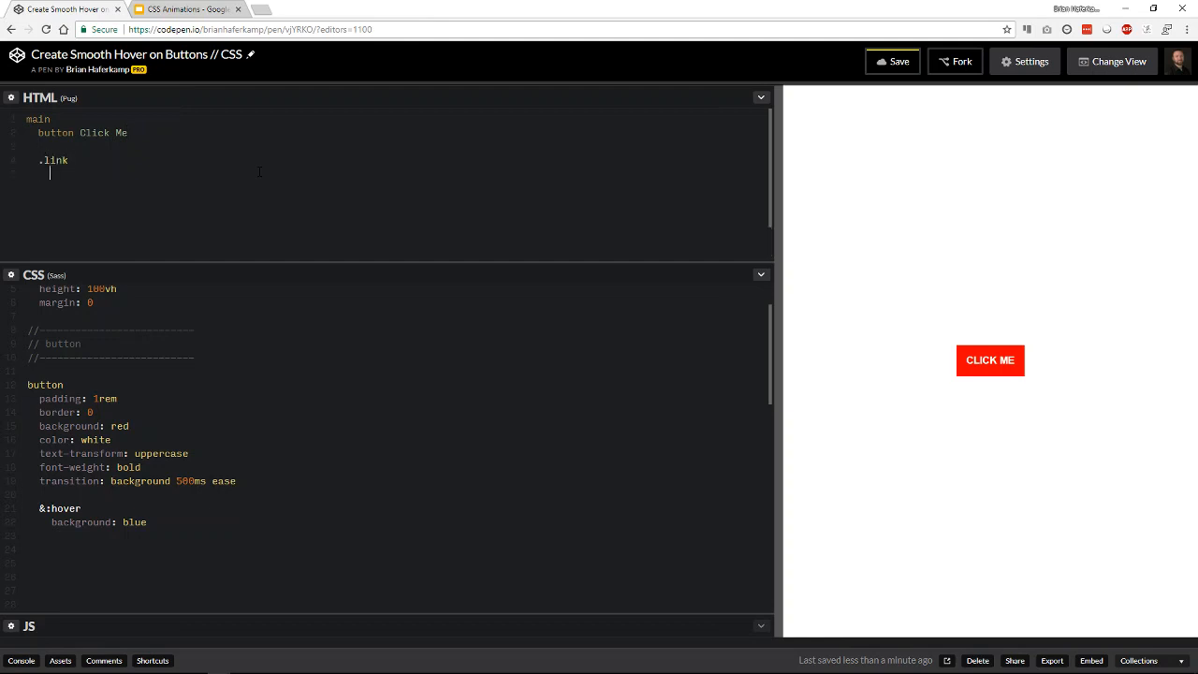
text(a)
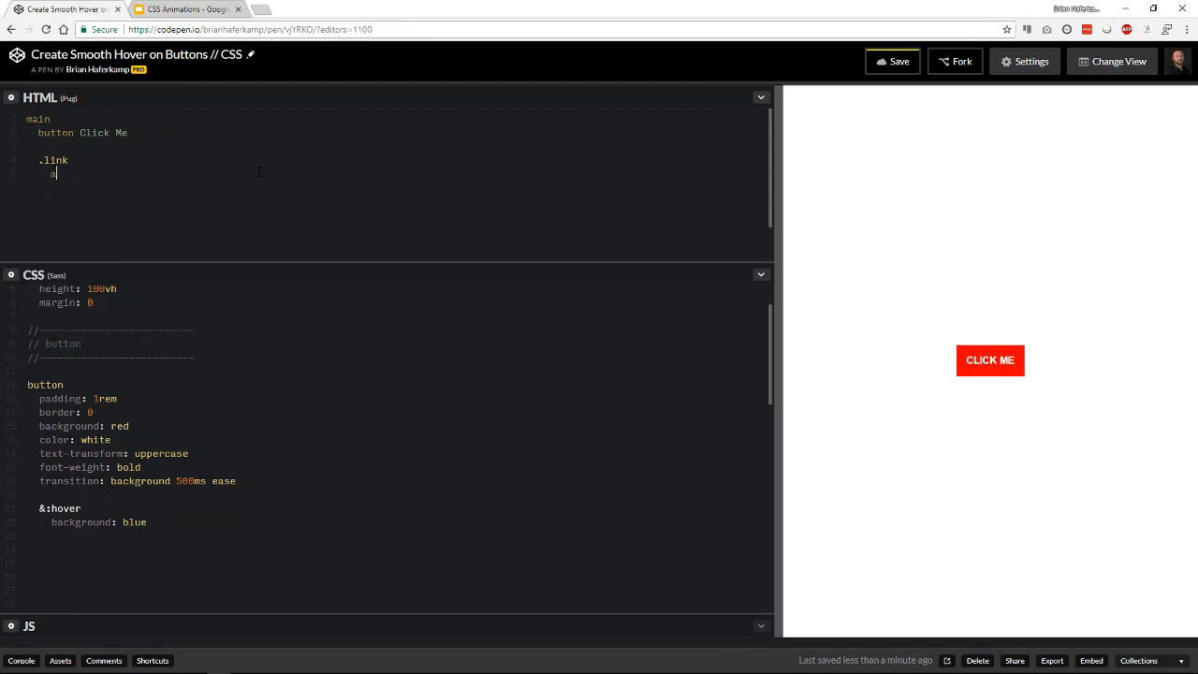
text((href))
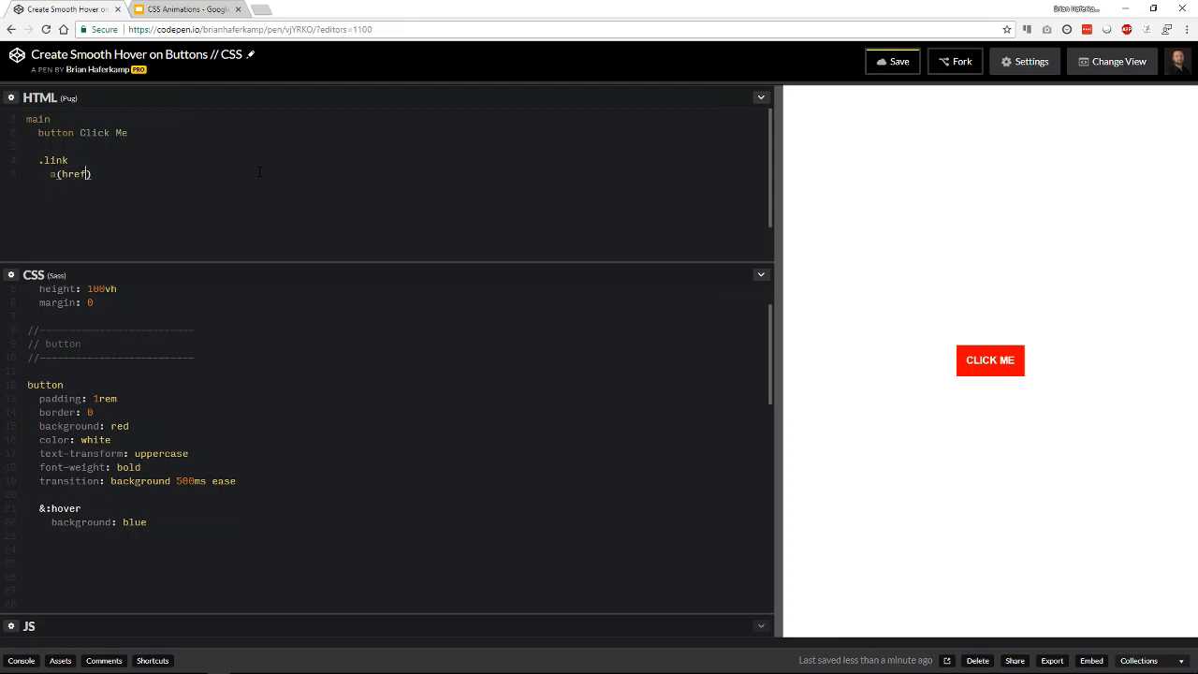
text(="")
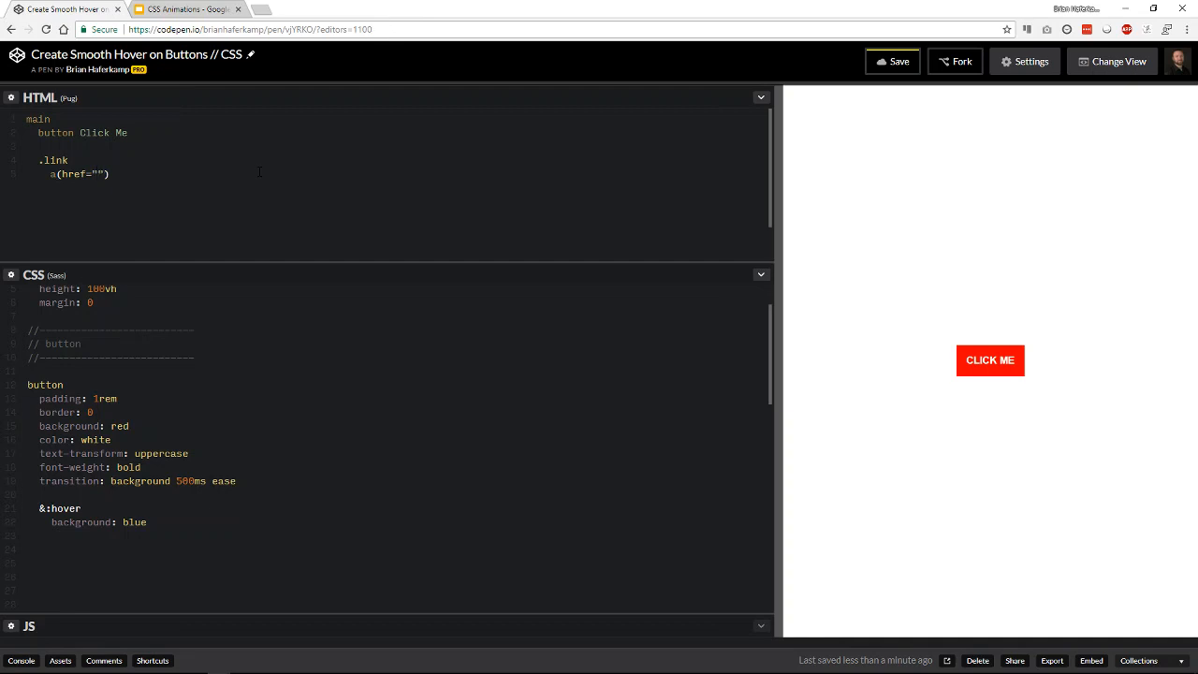
text(#)
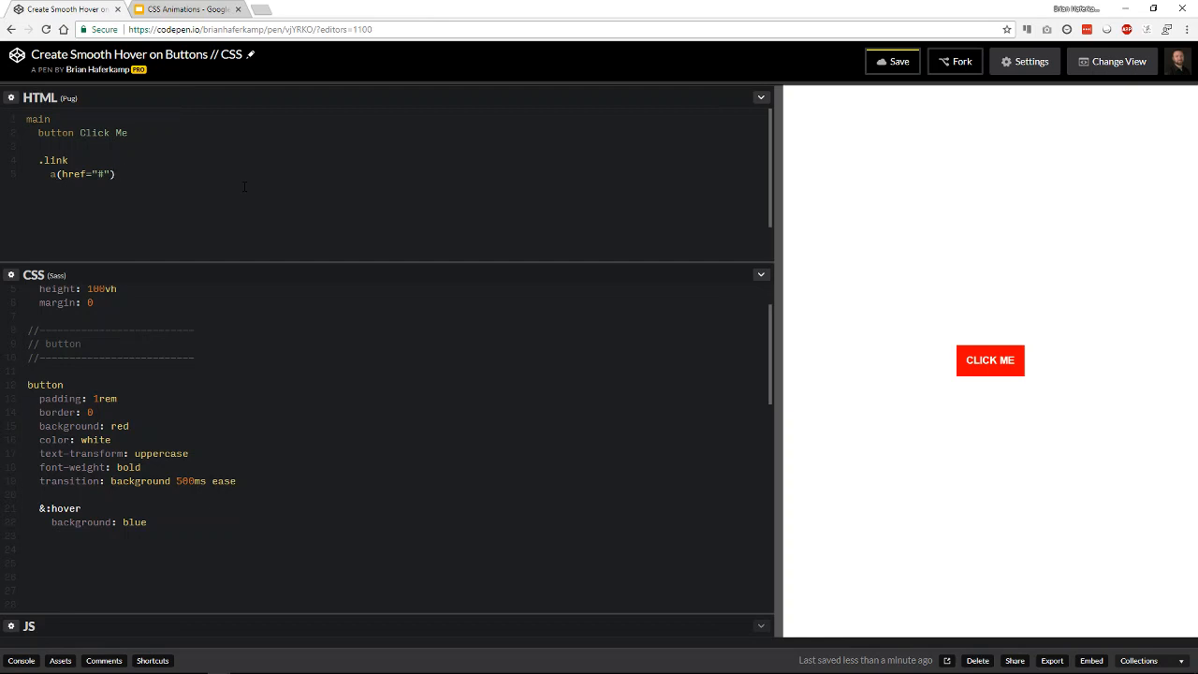
click(120, 174)
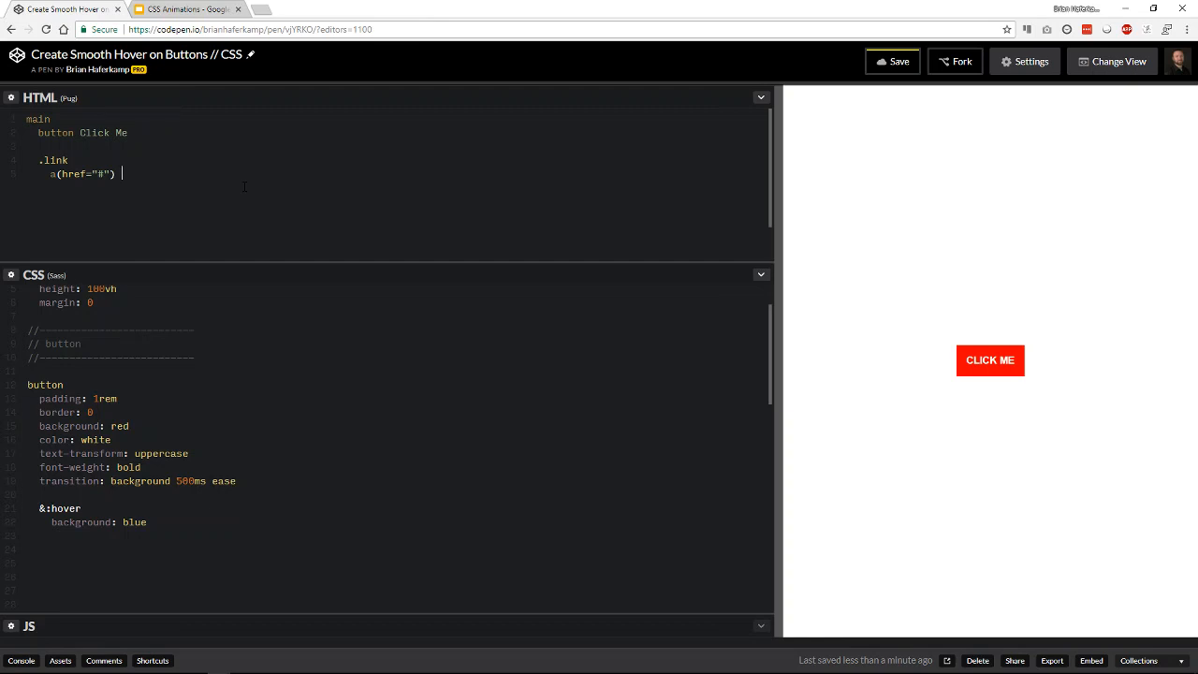
text(Don't forget about me!)
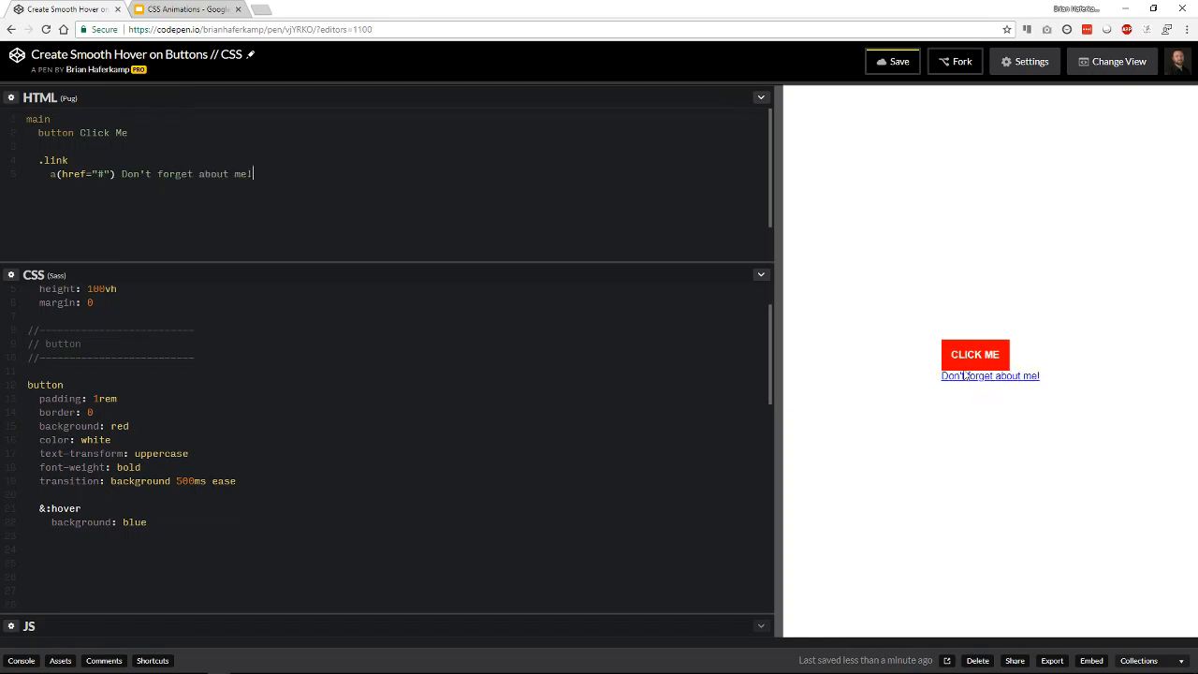
Step: Scroll to the bottom of the Sass code and start the link section's .link rule
scroll(down, 3)
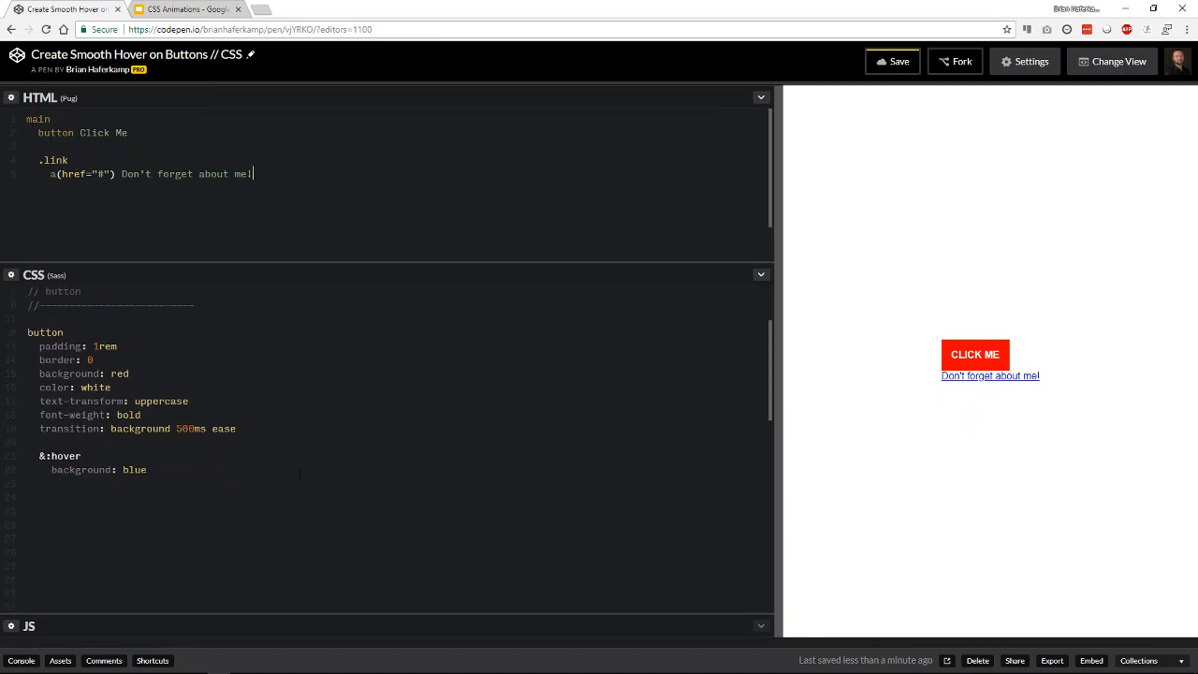
scroll(down, 3)
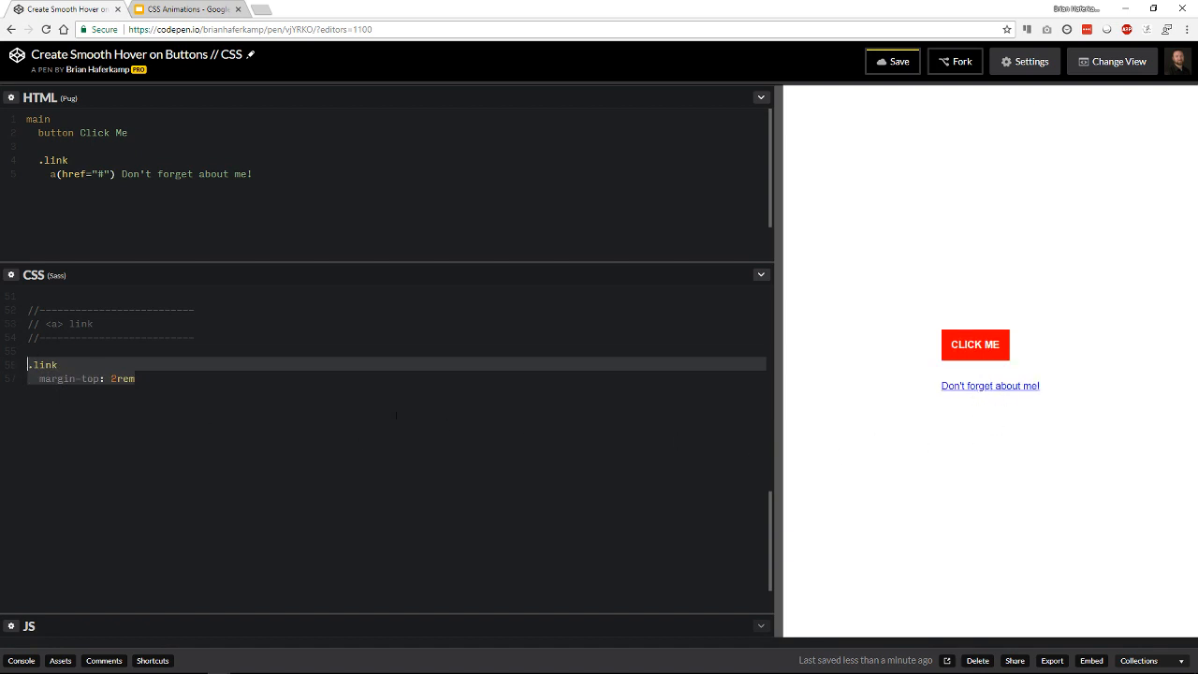
scroll(down, 3)
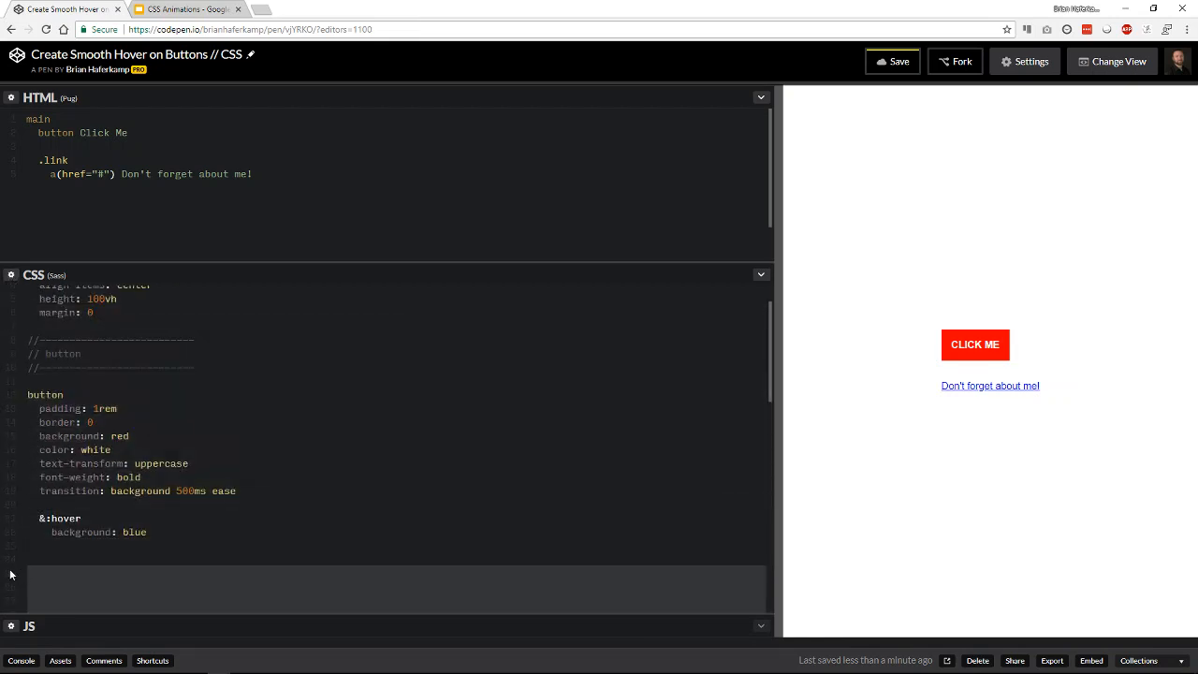
scroll(down, 3)
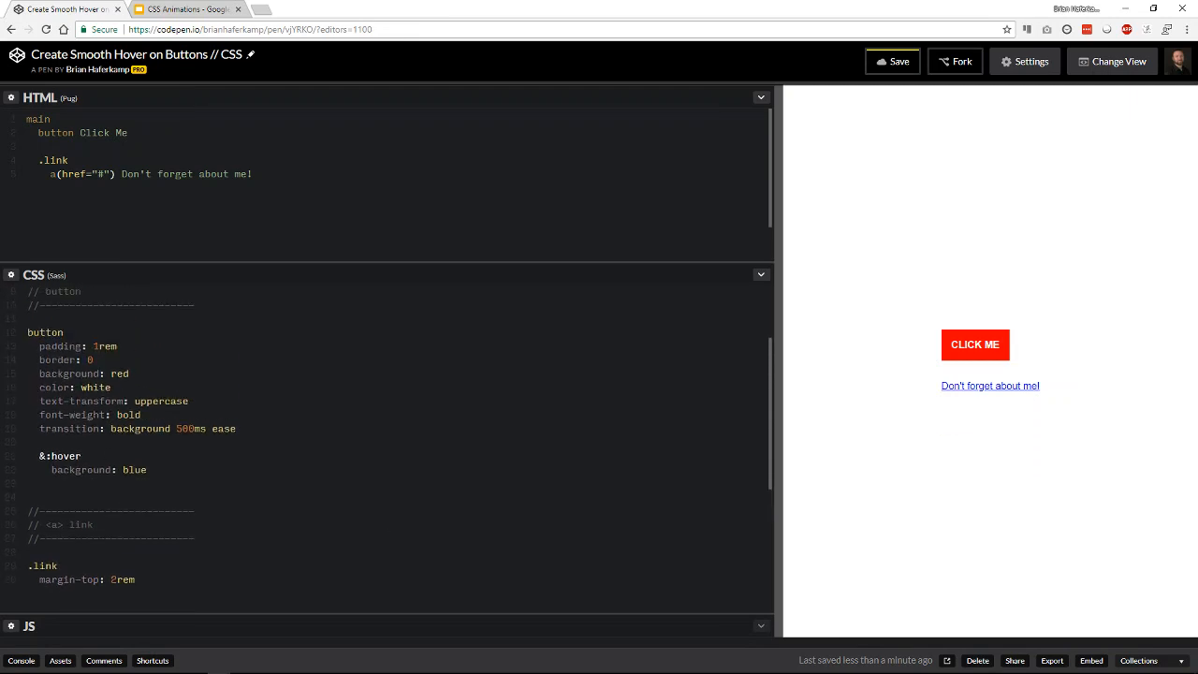
double_click(59, 456)
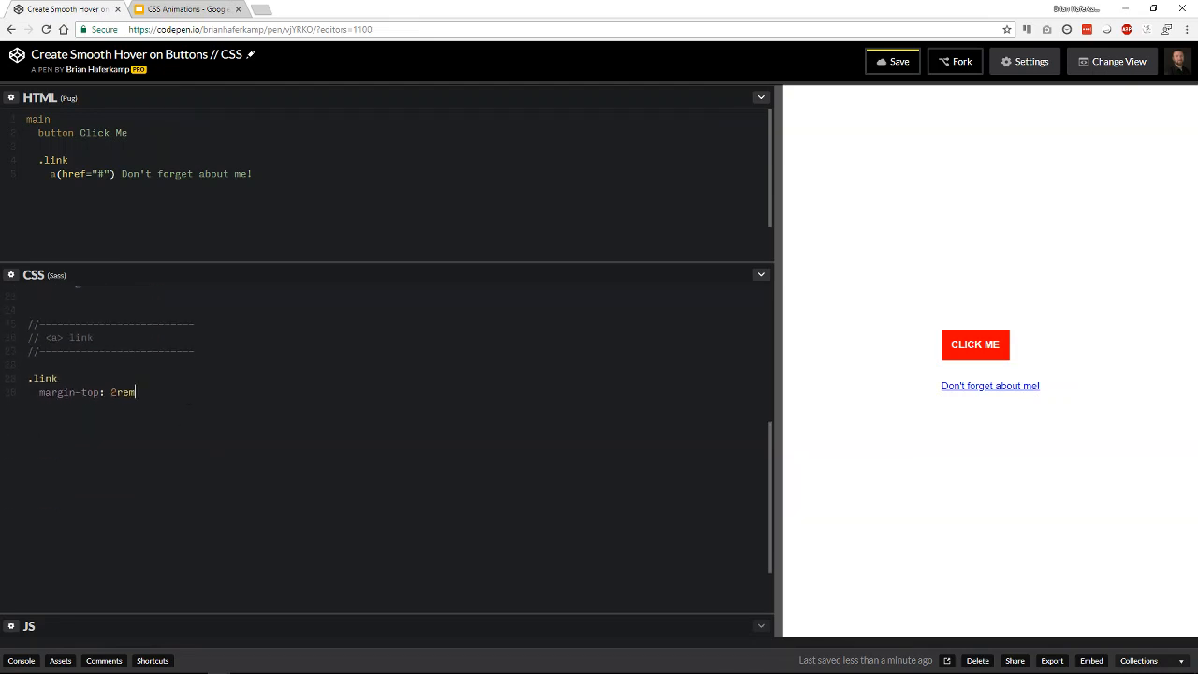
Step: Nest an a rule with color: red under .link, with a nested &:hover below it
text(a)
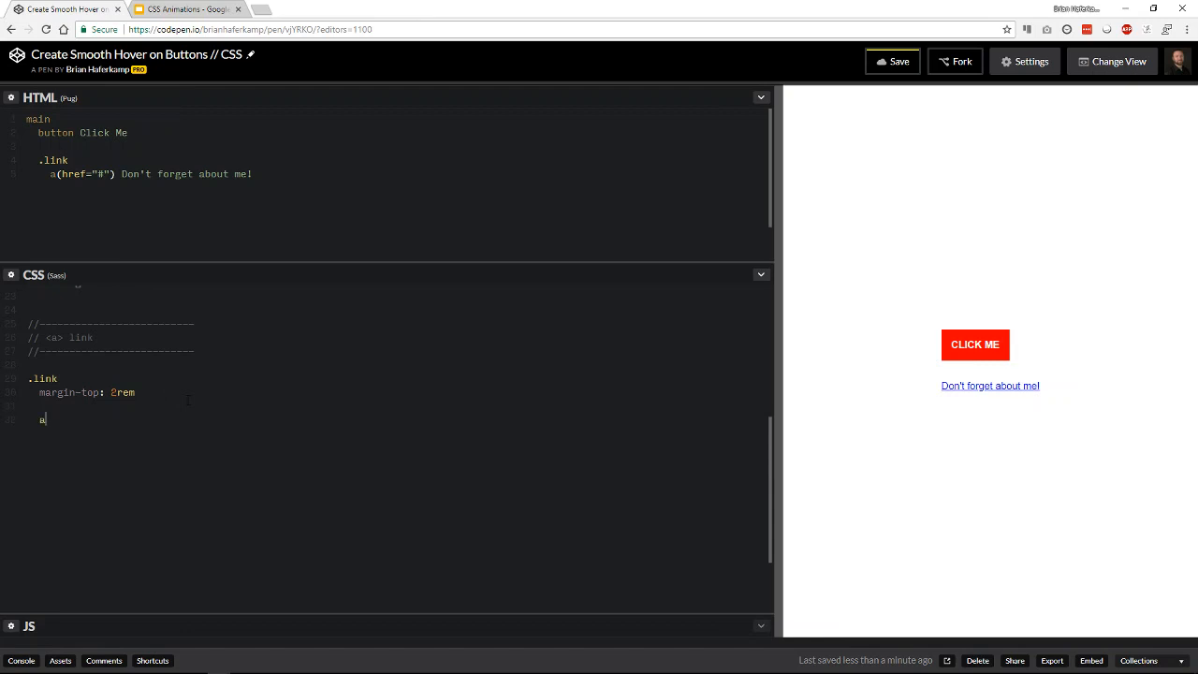
text(color: red)
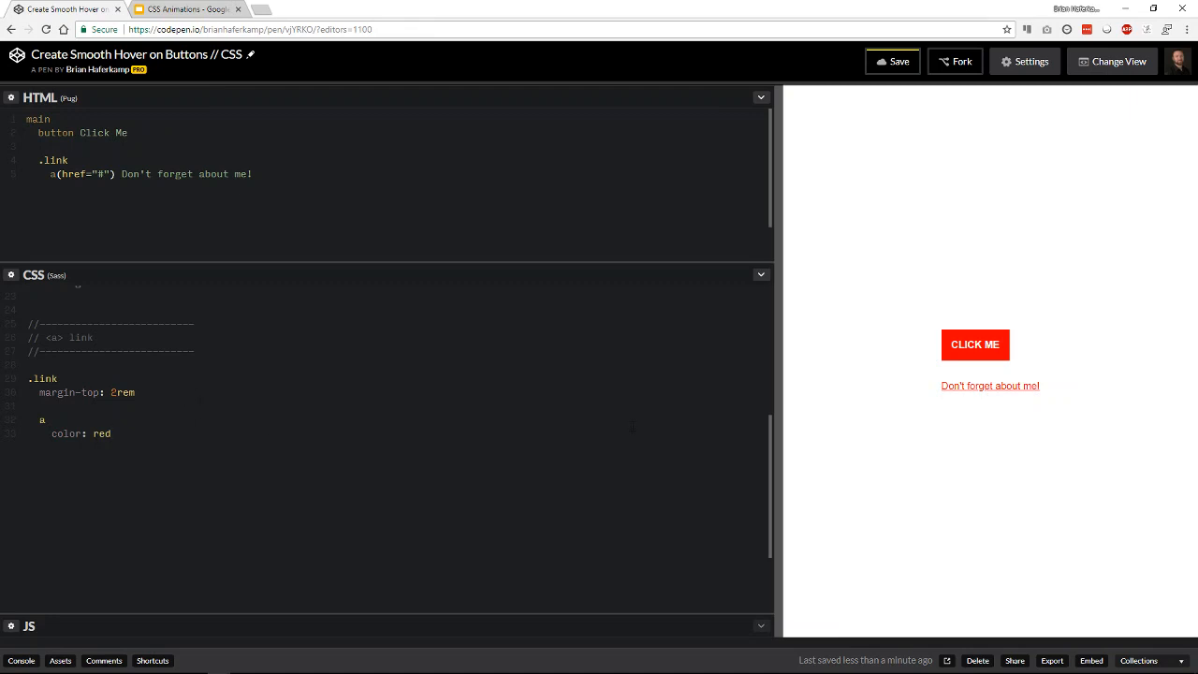
mouse_move(877, 422)
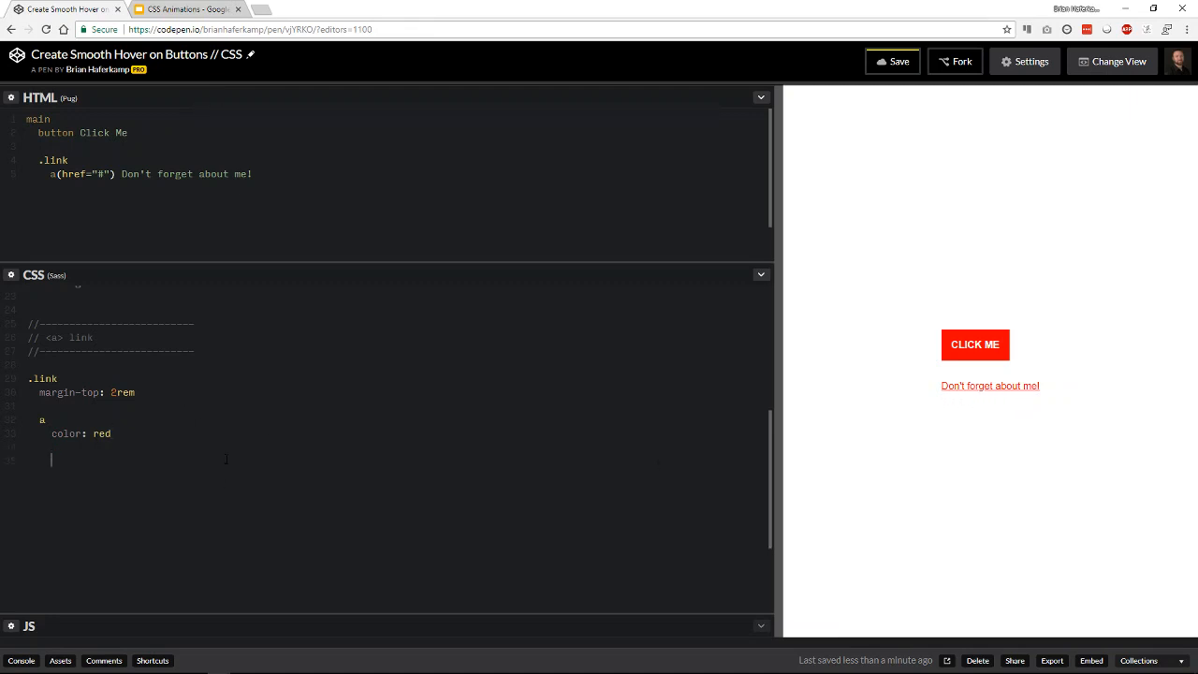
text(&:hover {)
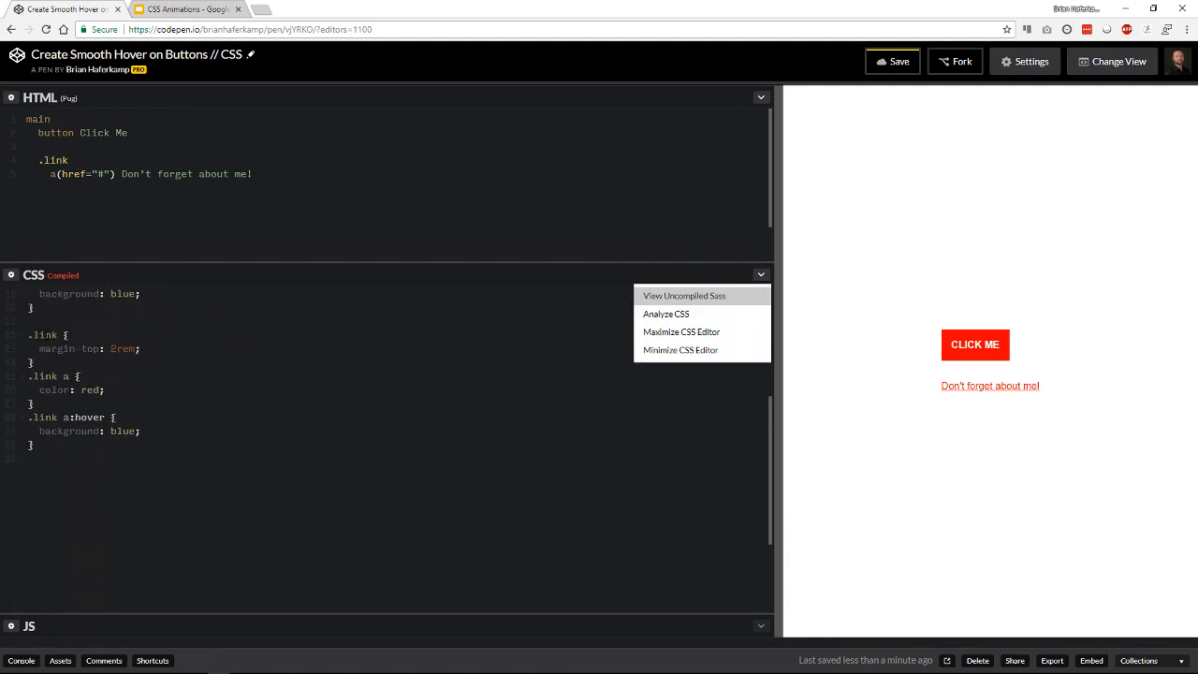
mouse_move(1177, 409)
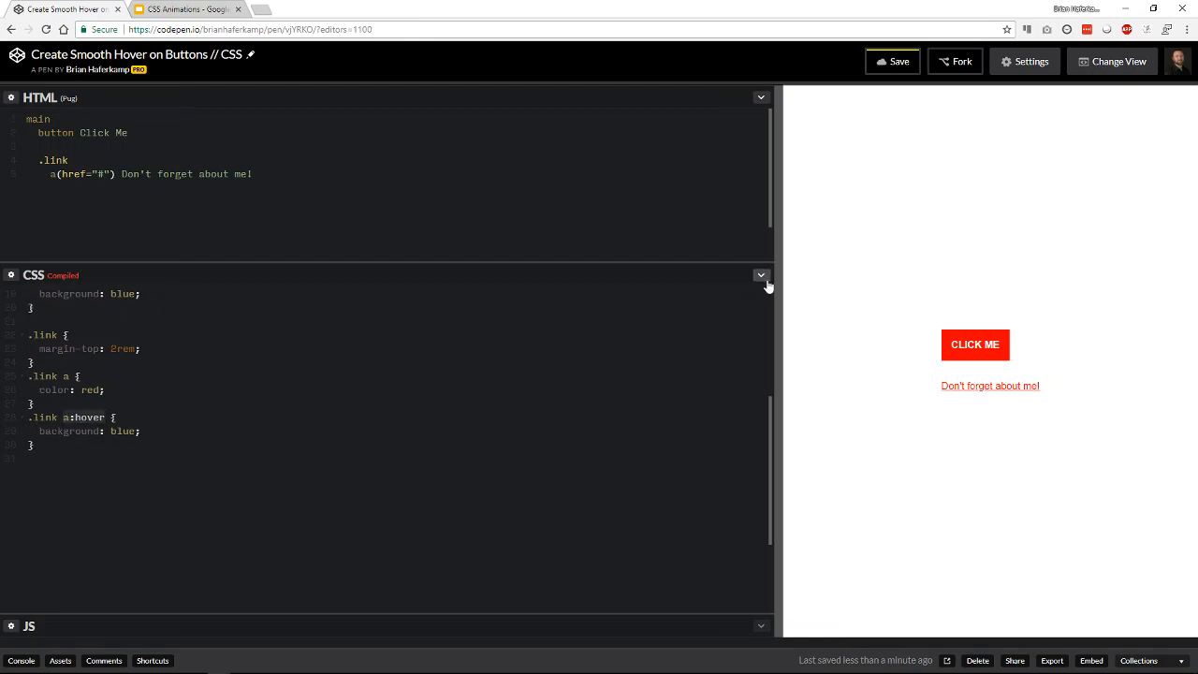
click(760, 274)
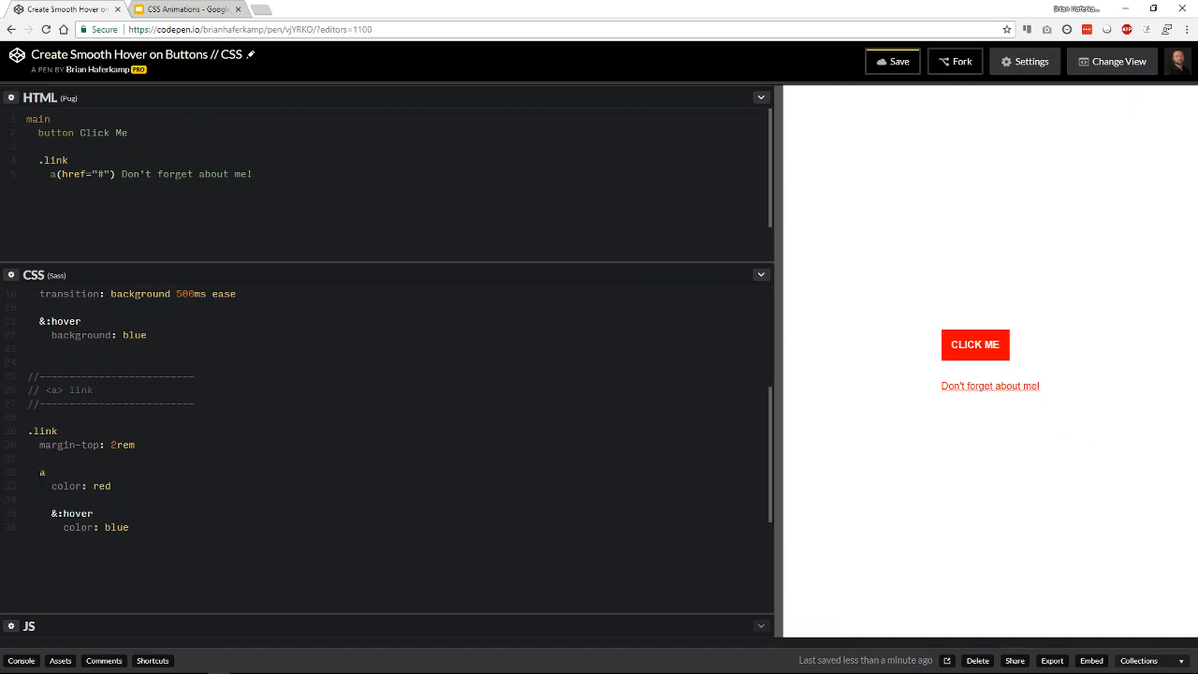
mouse_move(989, 384)
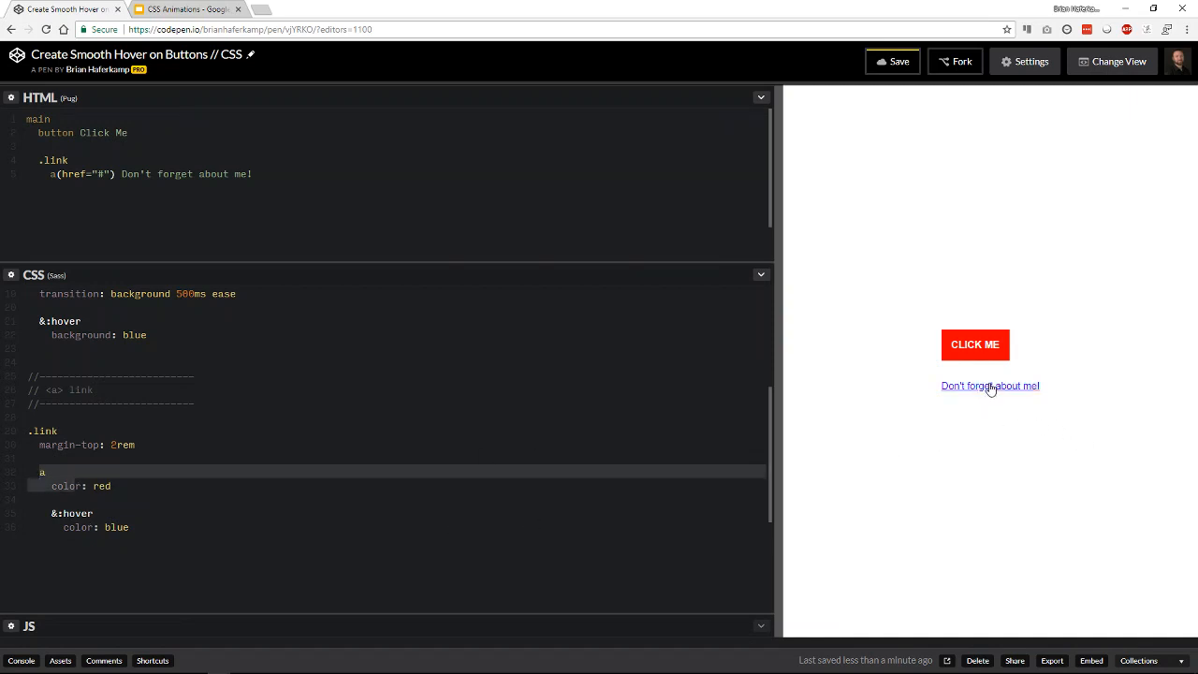
mouse_move(988, 401)
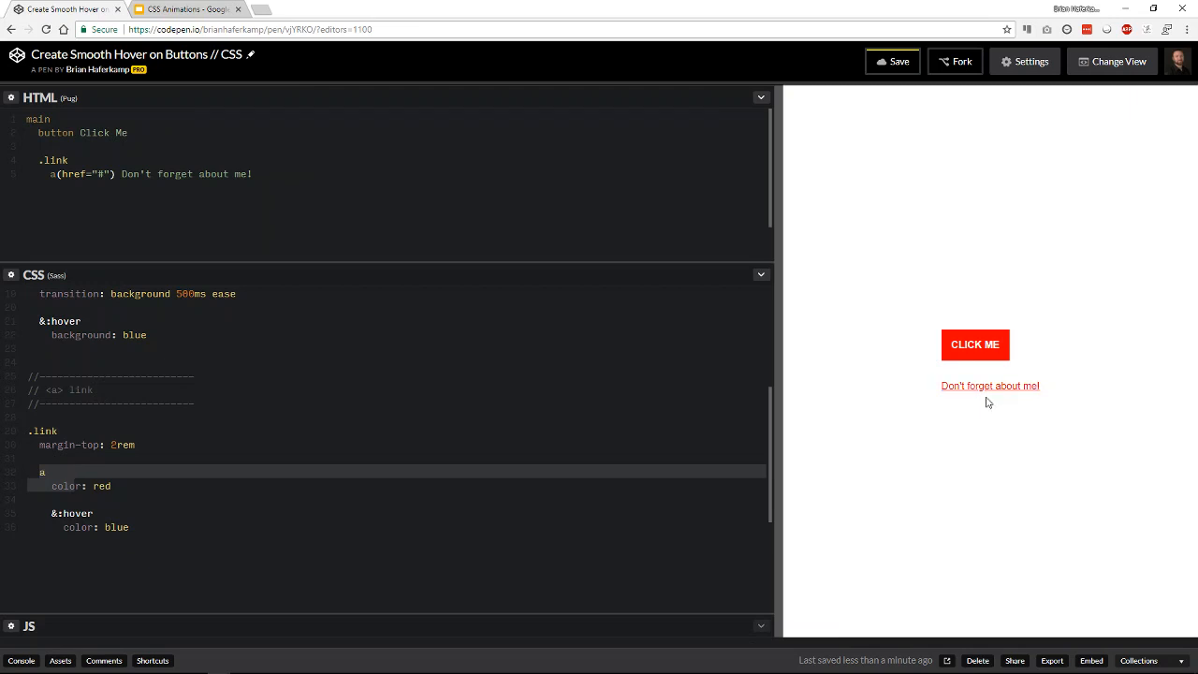
mouse_move(980, 372)
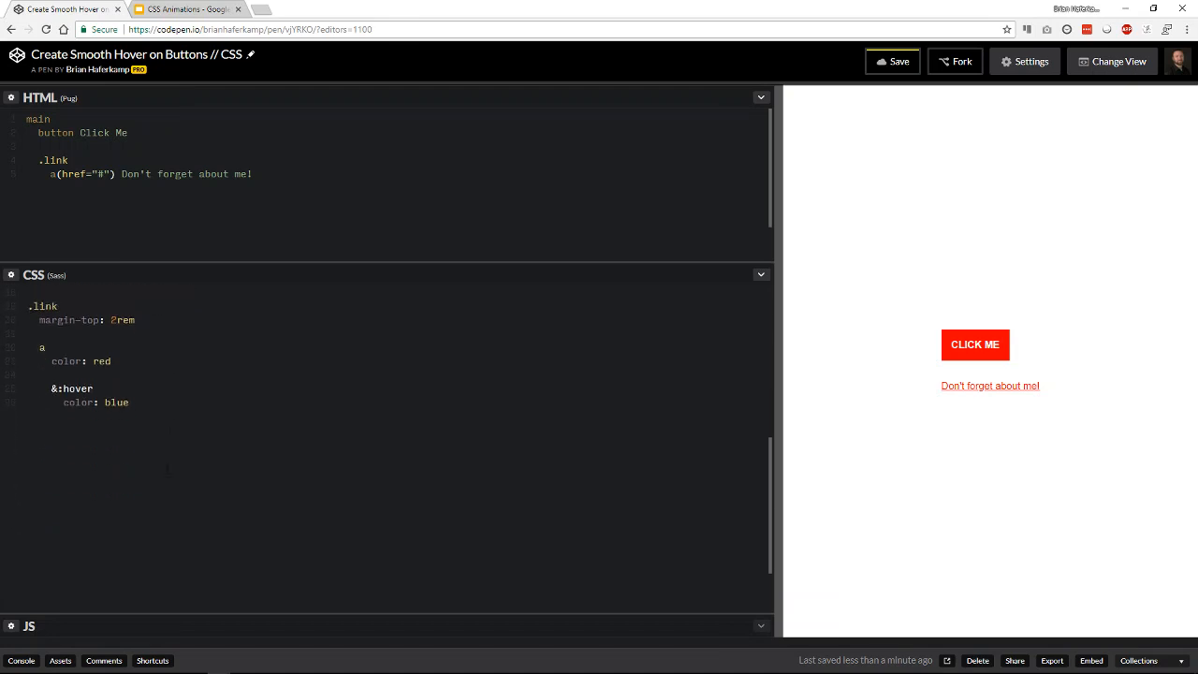
Step: Add 'transition: background 500ms ease' to the link, then change background to color
text(transition: background 500ms ease)
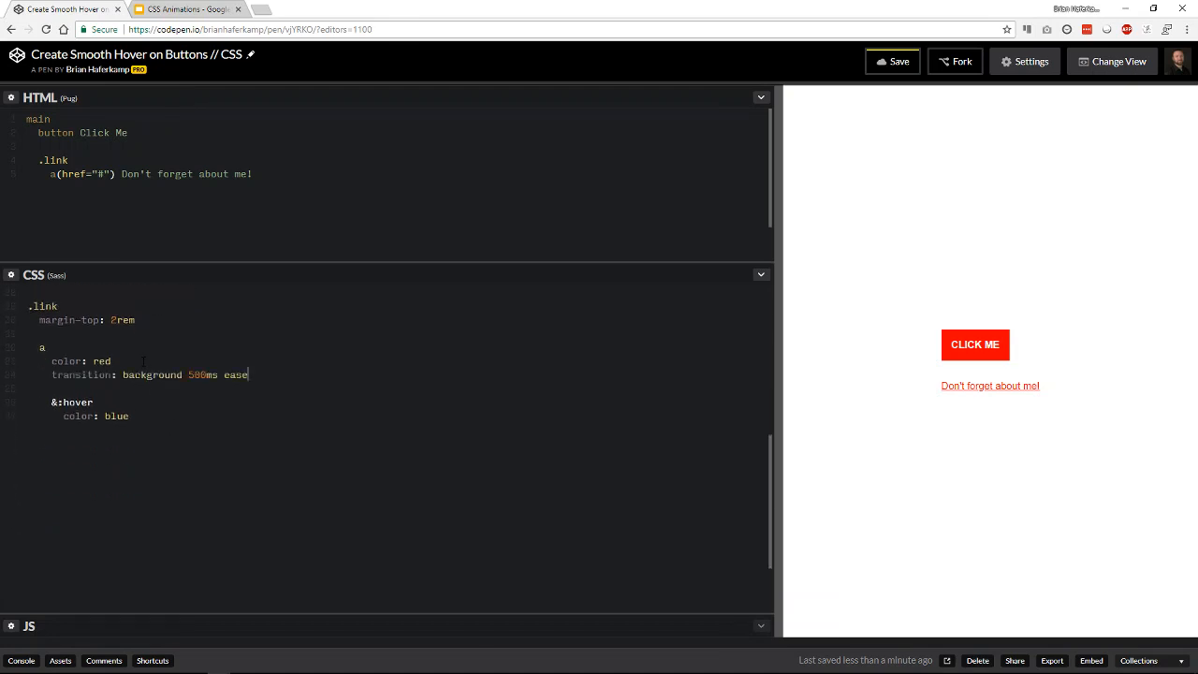
double_click(151, 375)
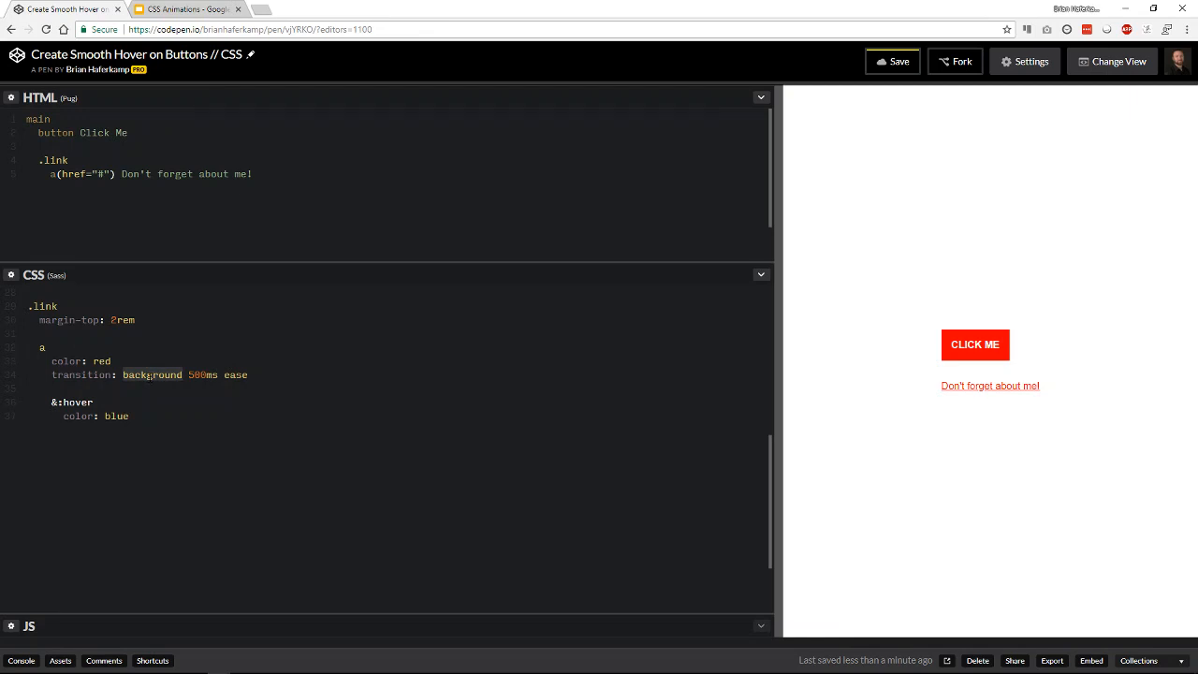
text(color)
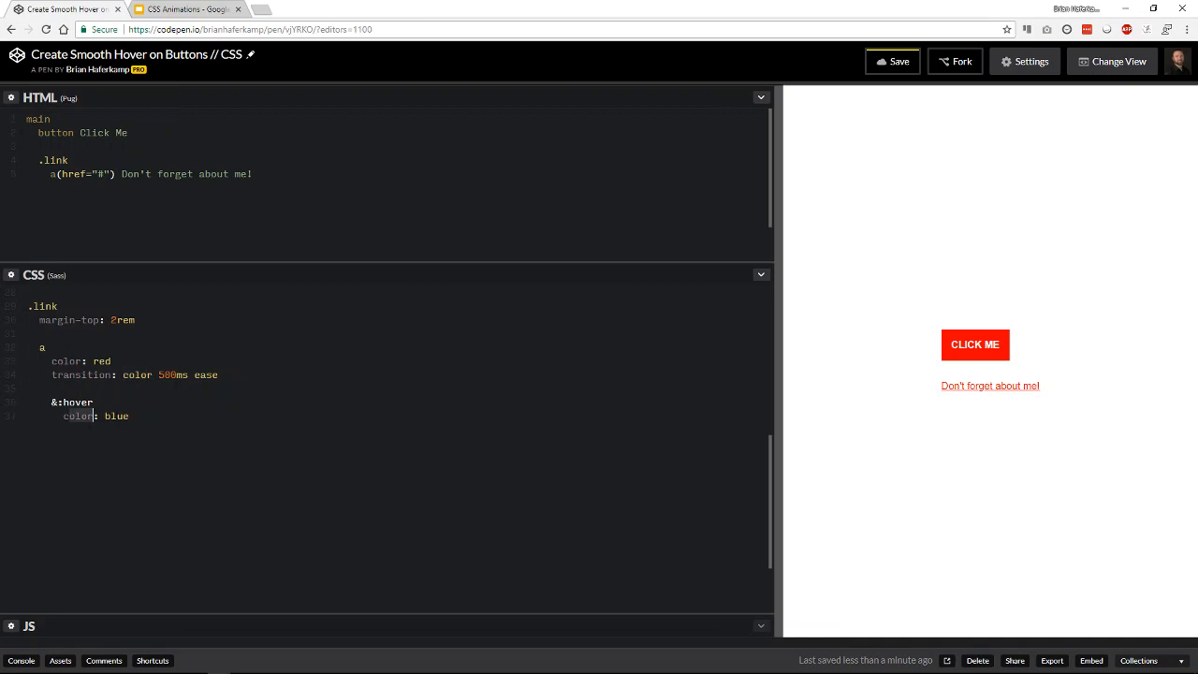
mouse_move(989, 386)
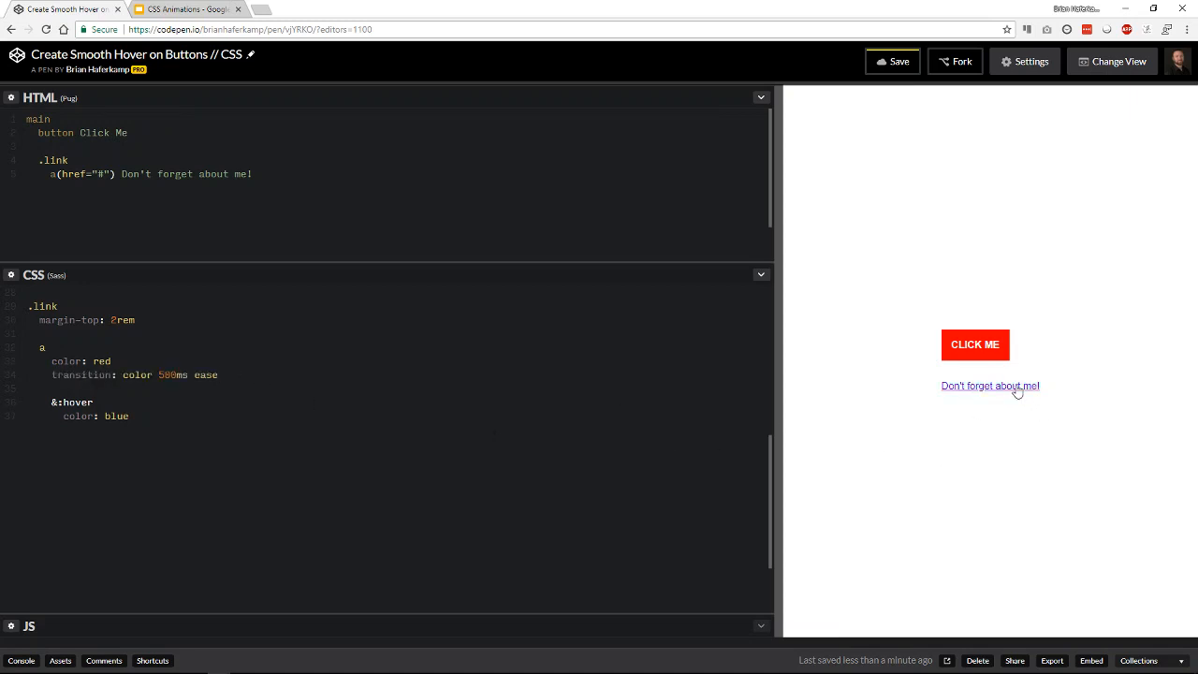
mouse_move(975, 356)
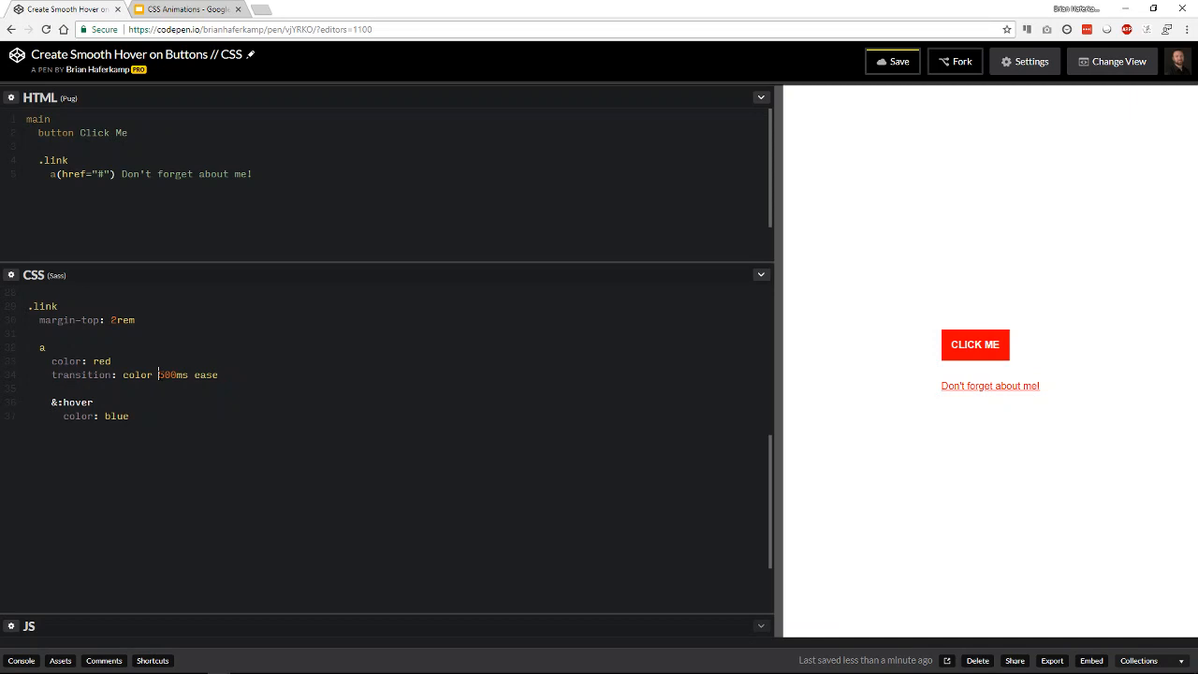
Step: Change the link's transition duration from 500ms to 300ms
text(300)
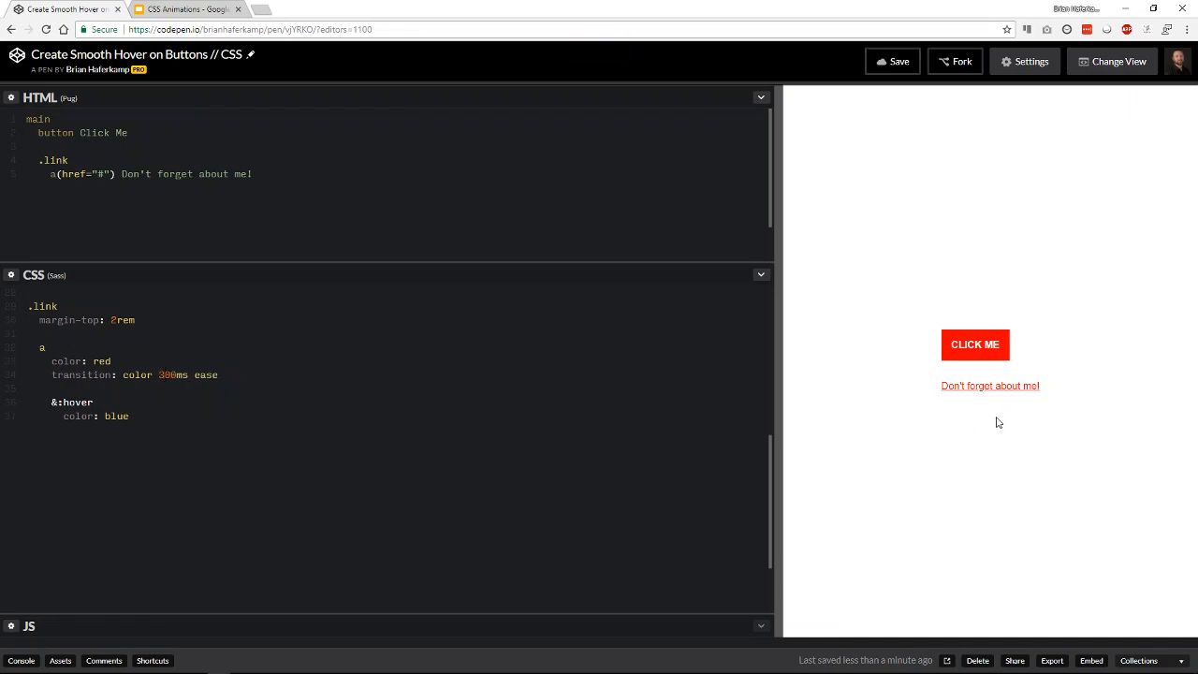
mouse_move(989, 385)
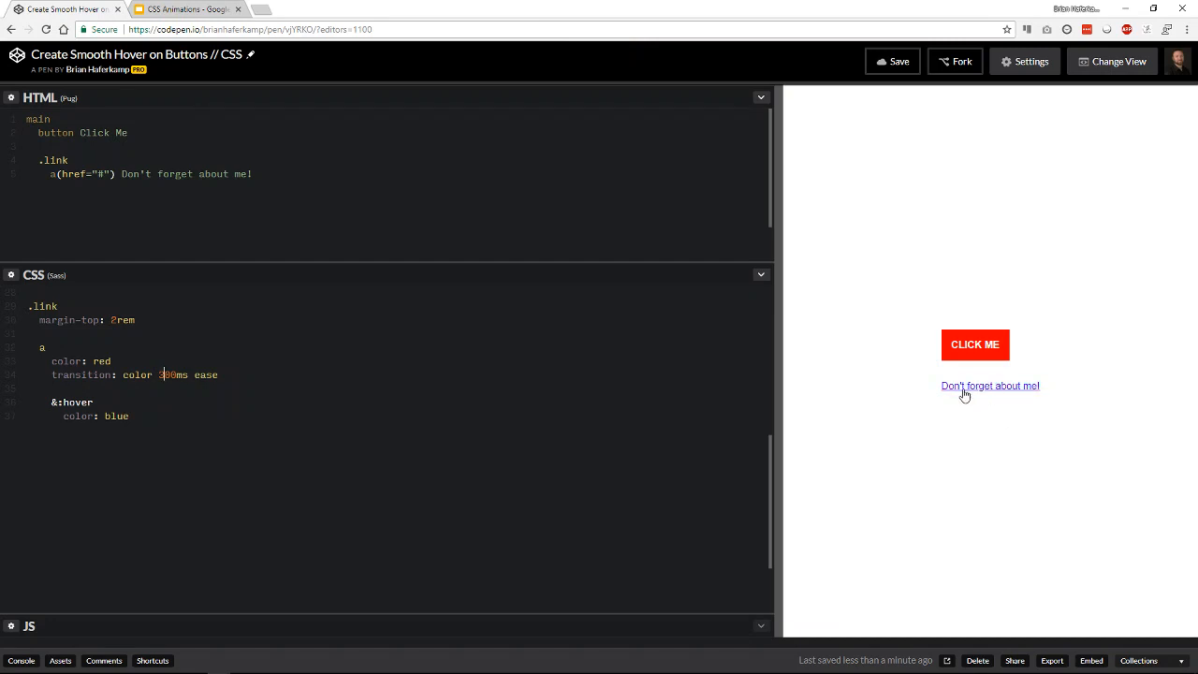
mouse_move(1015, 404)
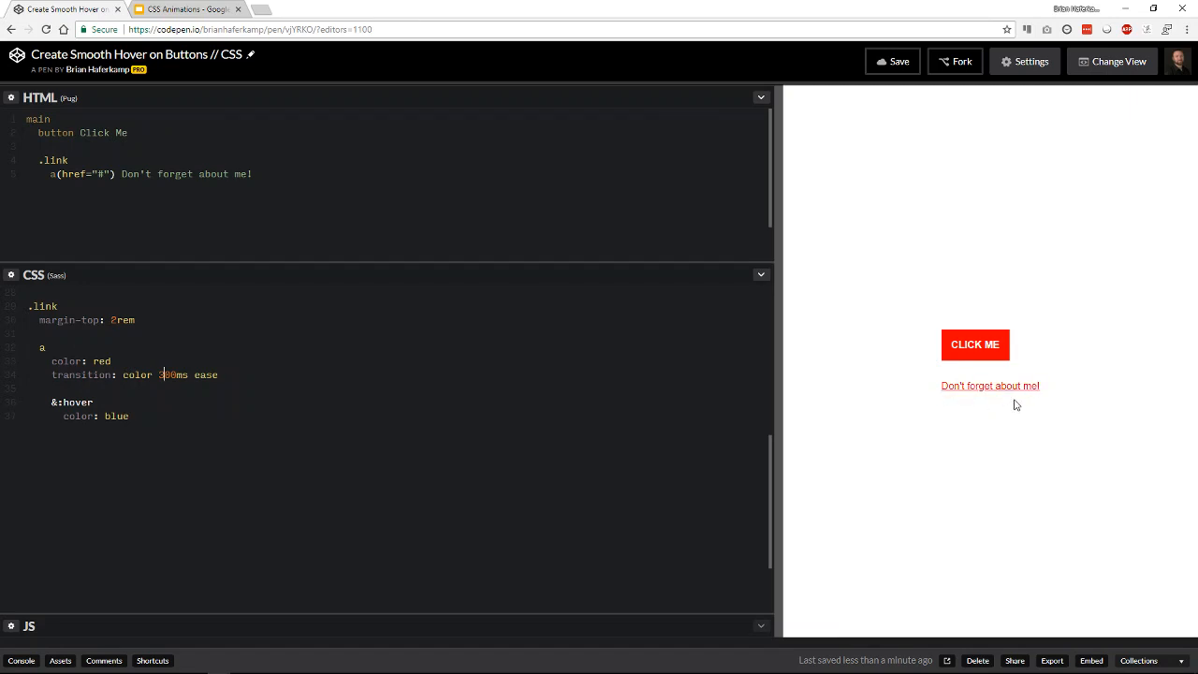
mouse_move(1017, 404)
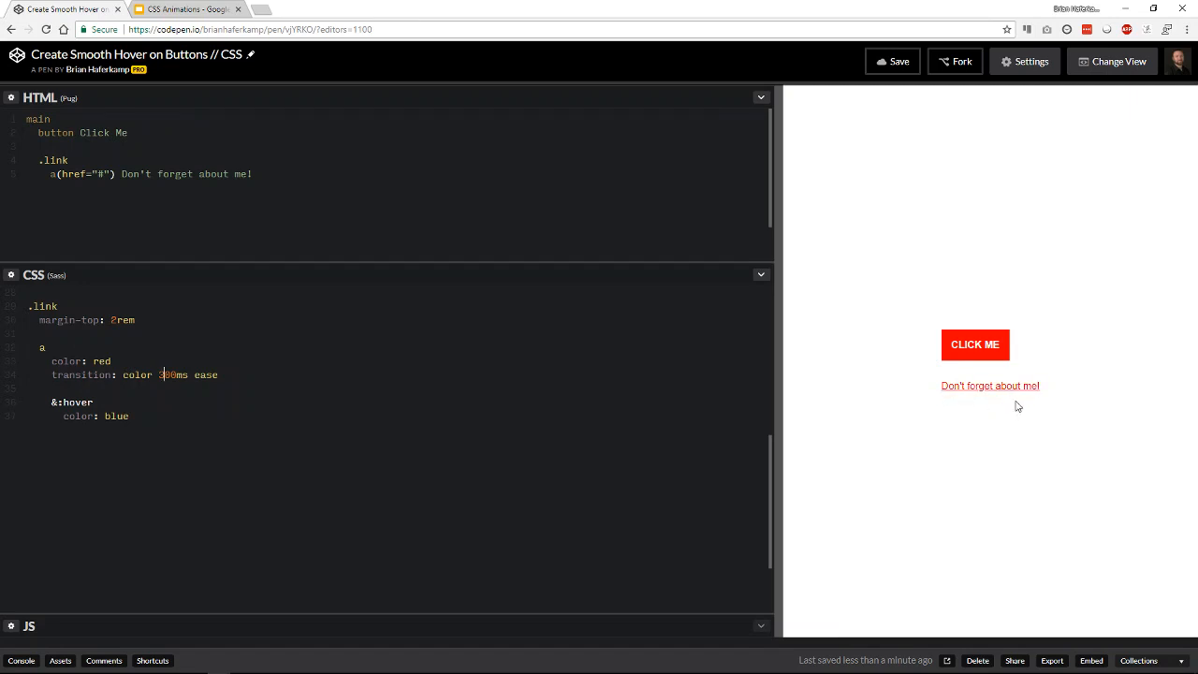
mouse_move(975, 343)
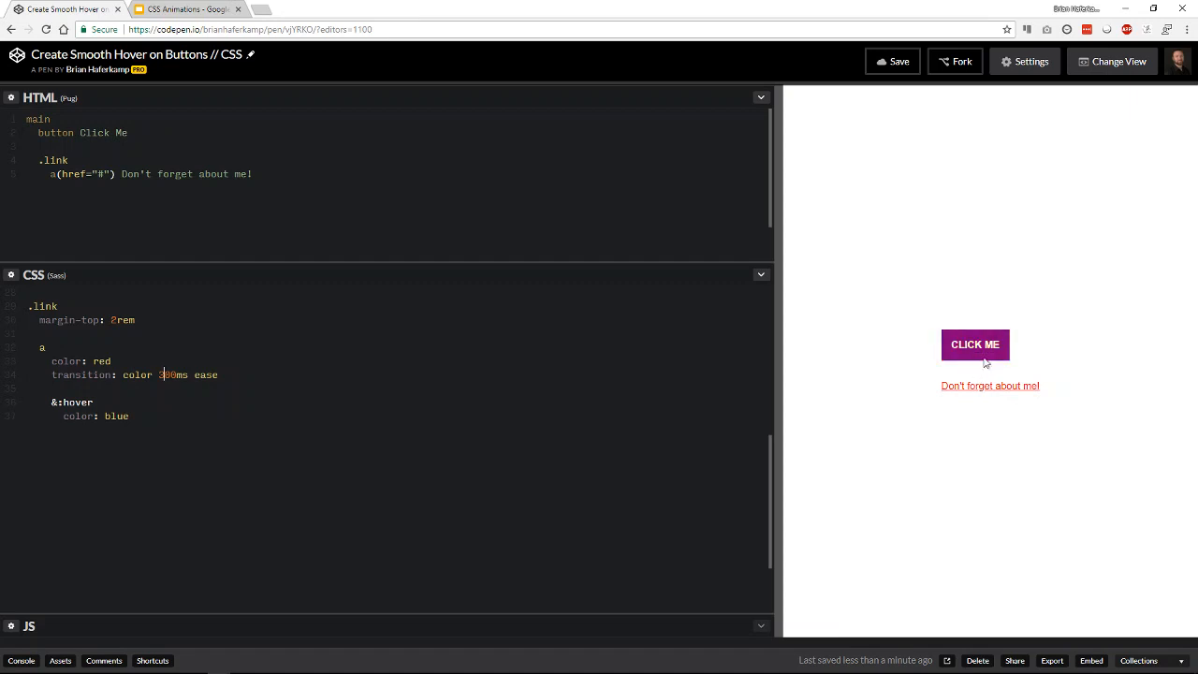
mouse_move(975, 344)
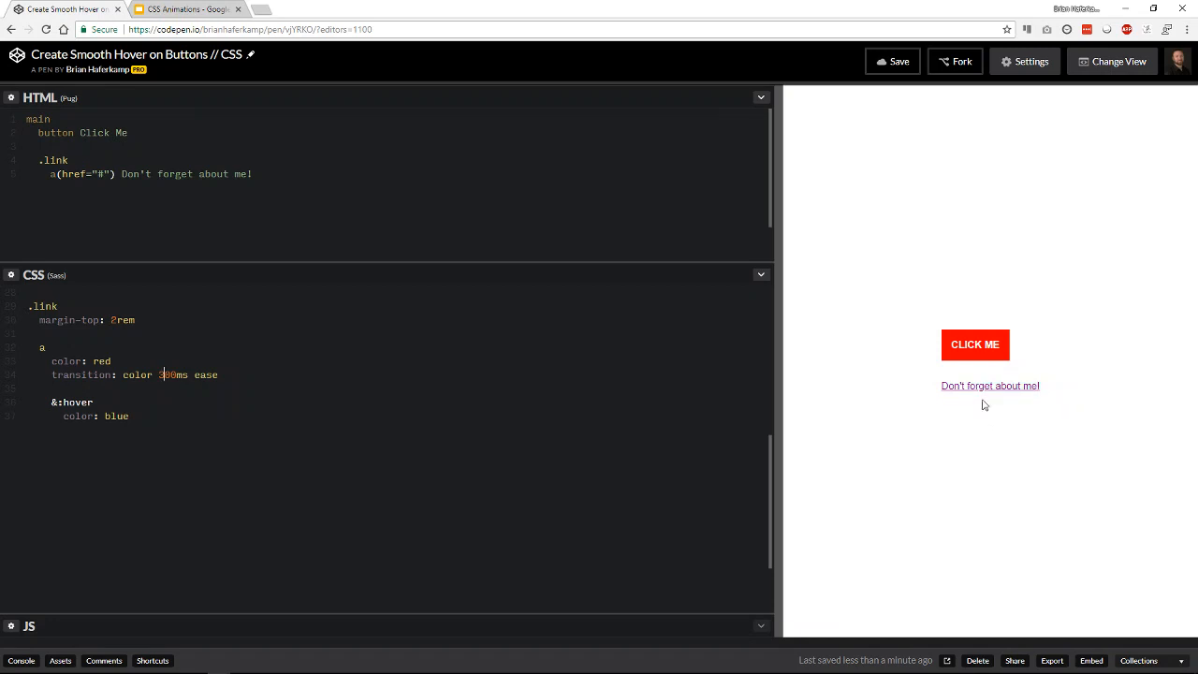
mouse_move(786, 496)
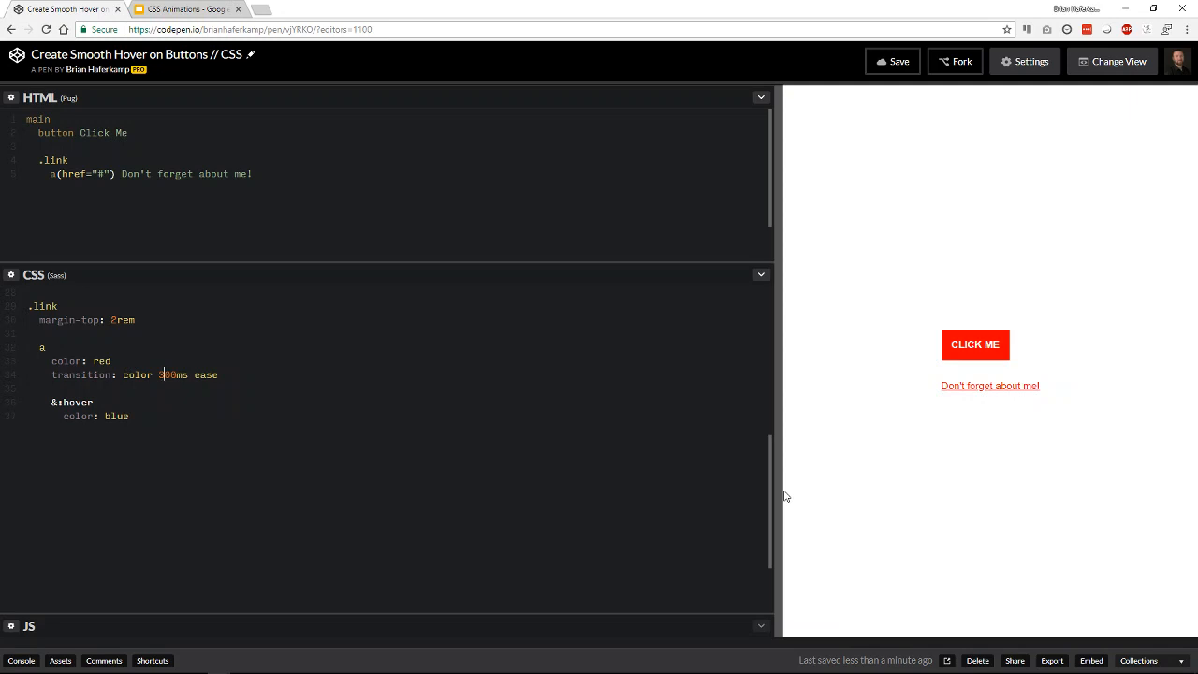
mouse_move(989, 385)
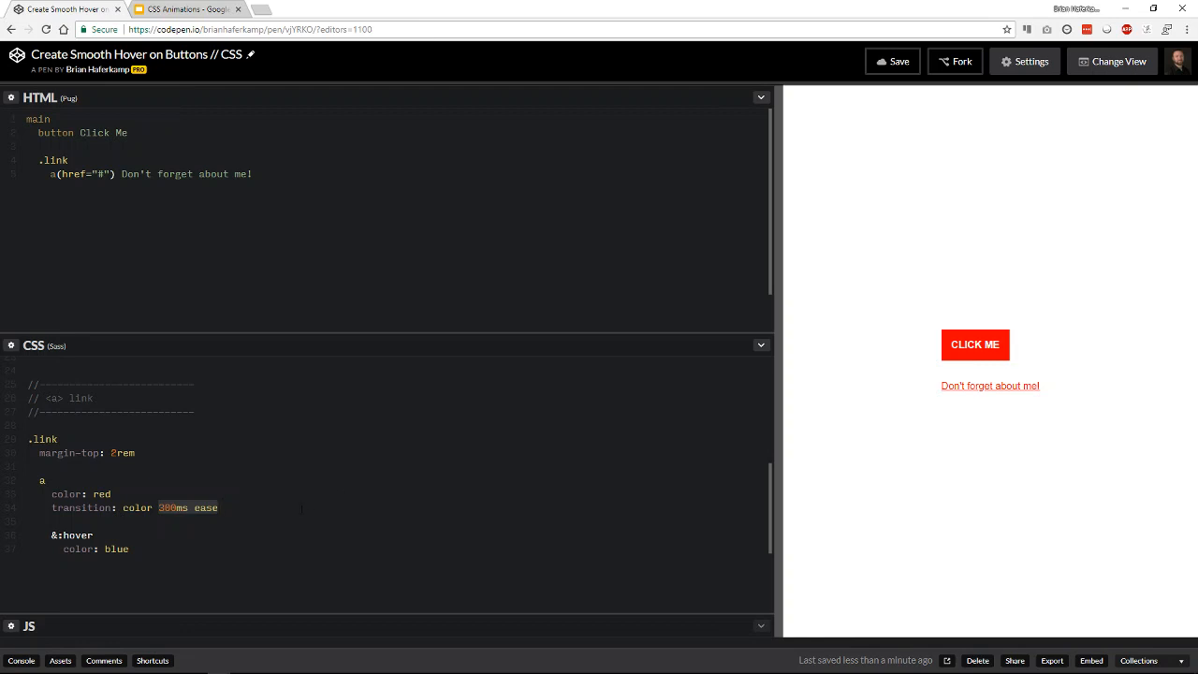
mouse_move(981, 354)
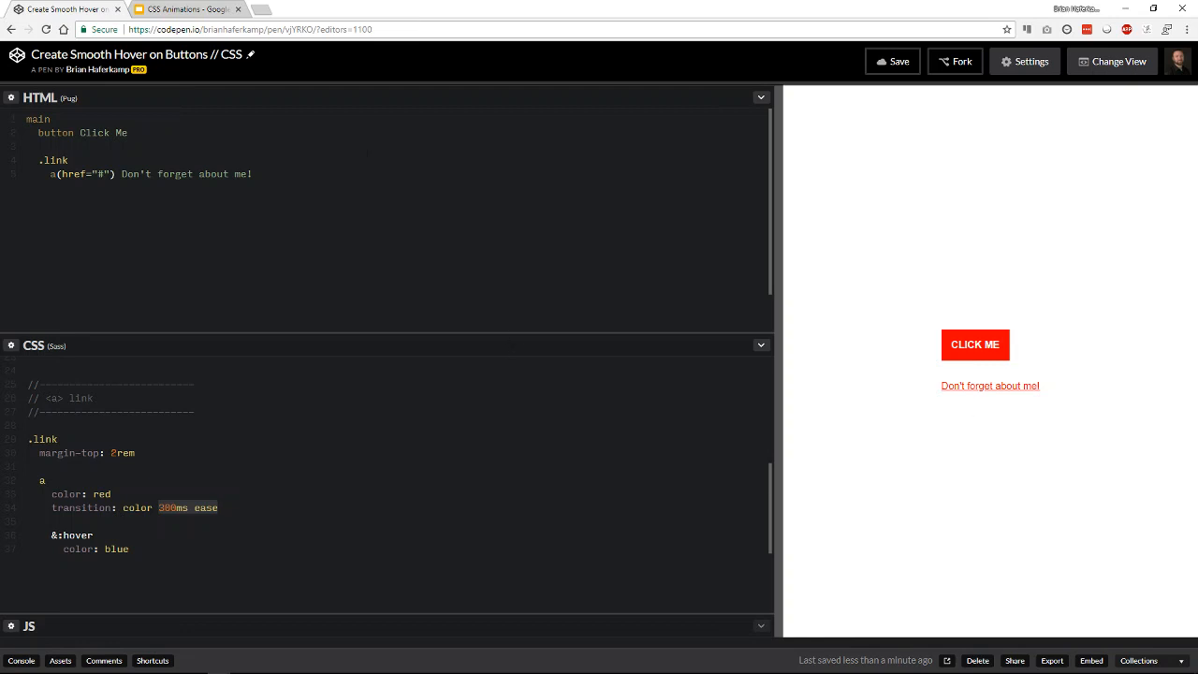
mouse_move(890, 313)
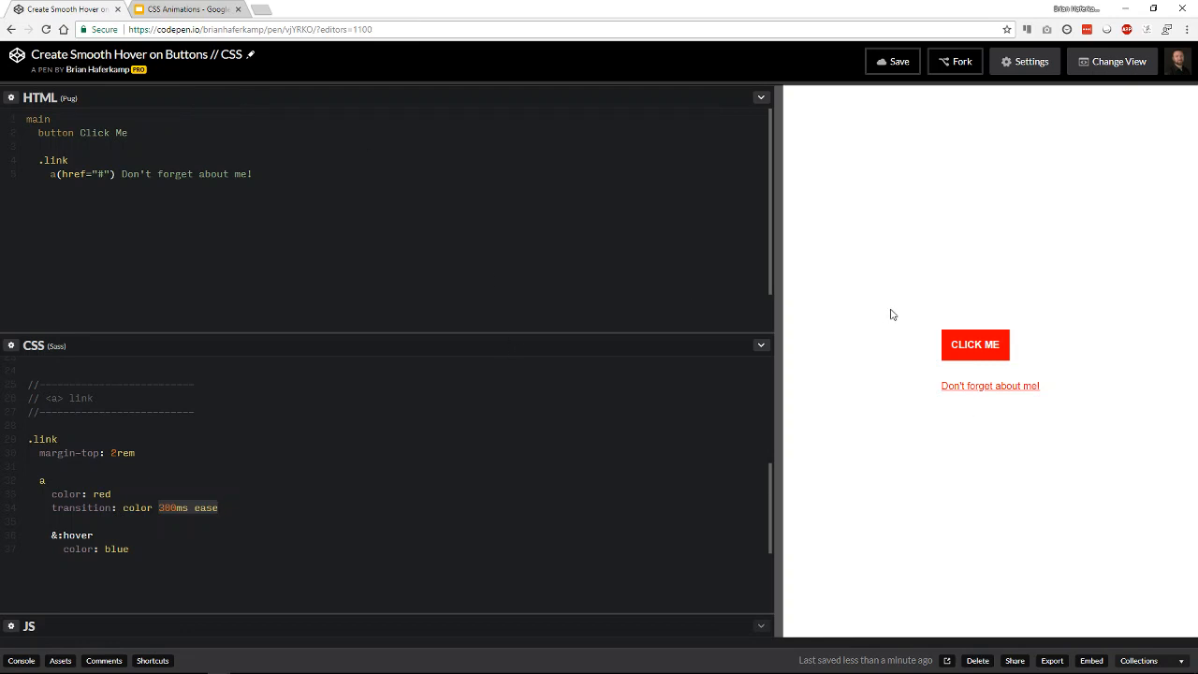
mouse_move(866, 319)
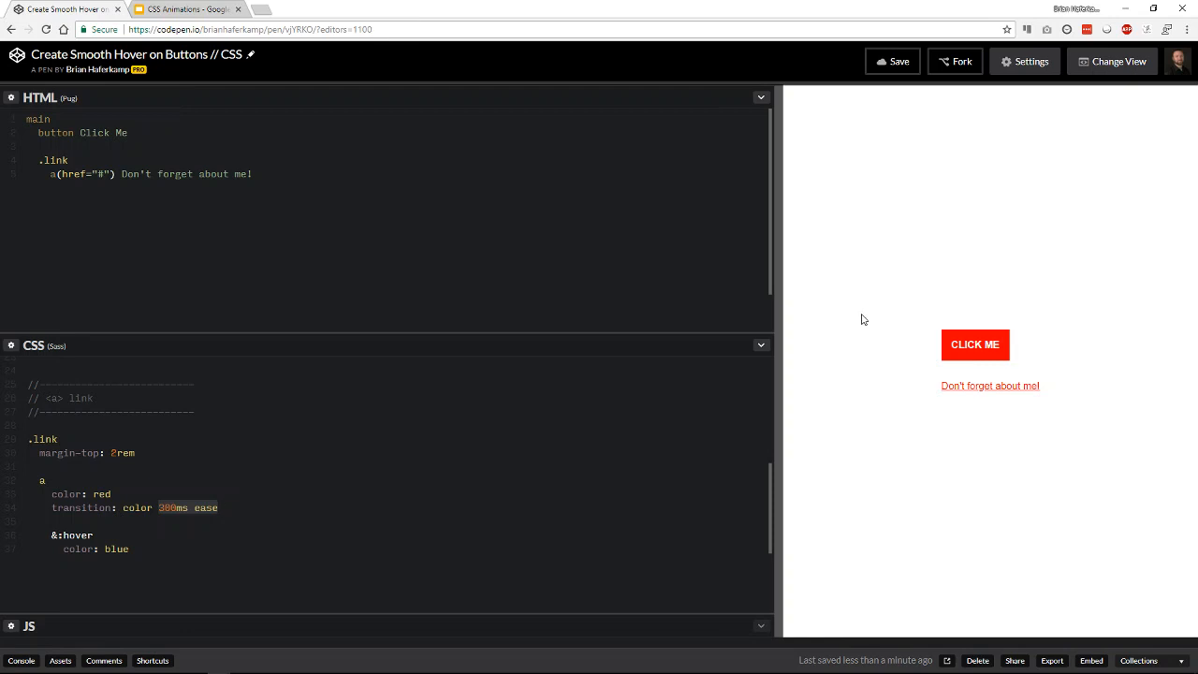
mouse_move(866, 313)
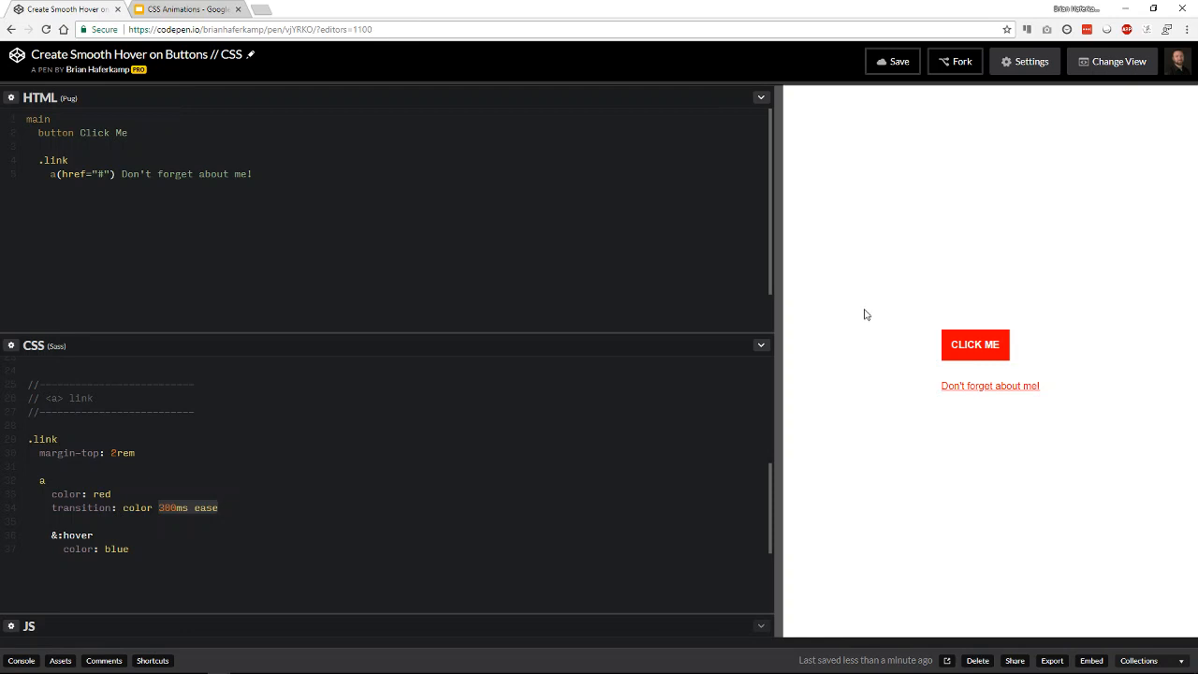